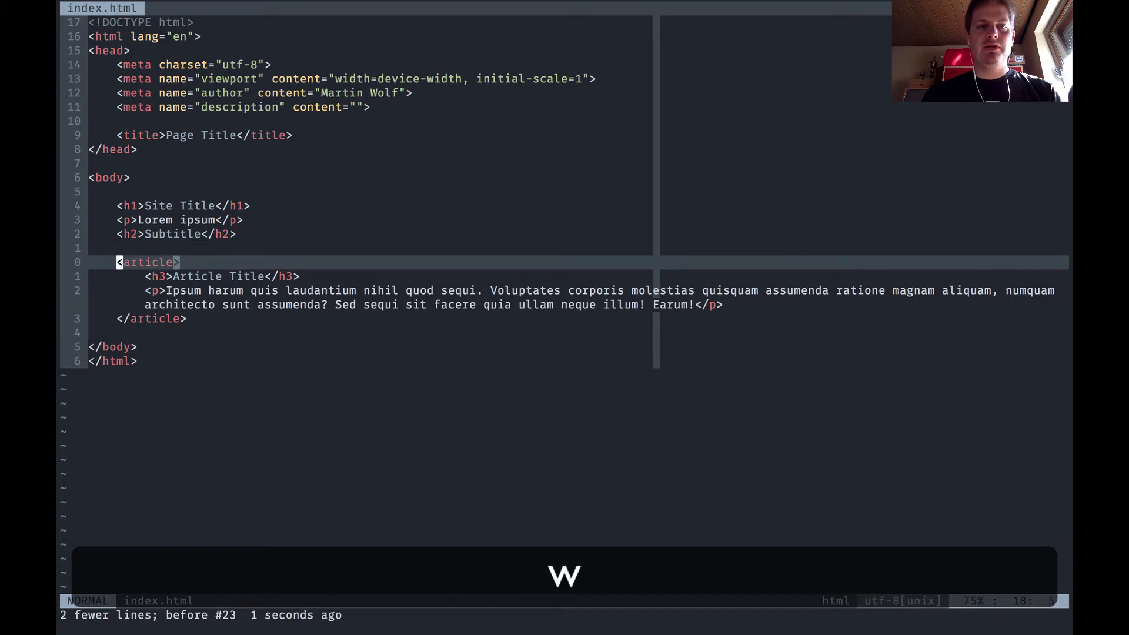
# - Experiment pasting a yanked word into the Ipsum harum paragraph at laudantium, then undo it
pyautogui.press('j')
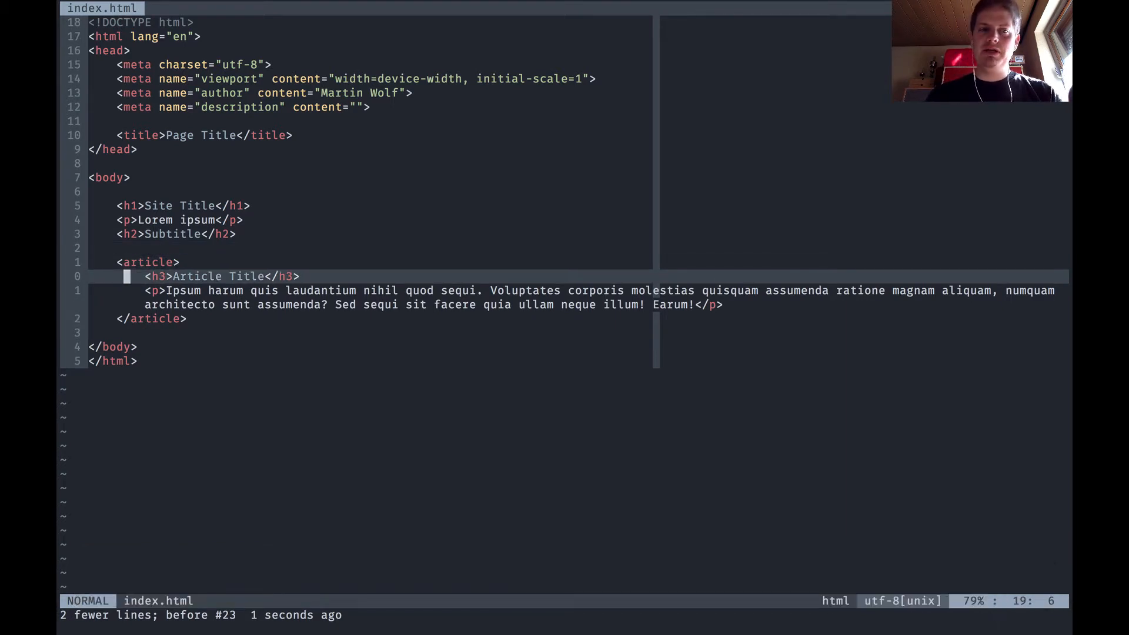
pyautogui.press('k')
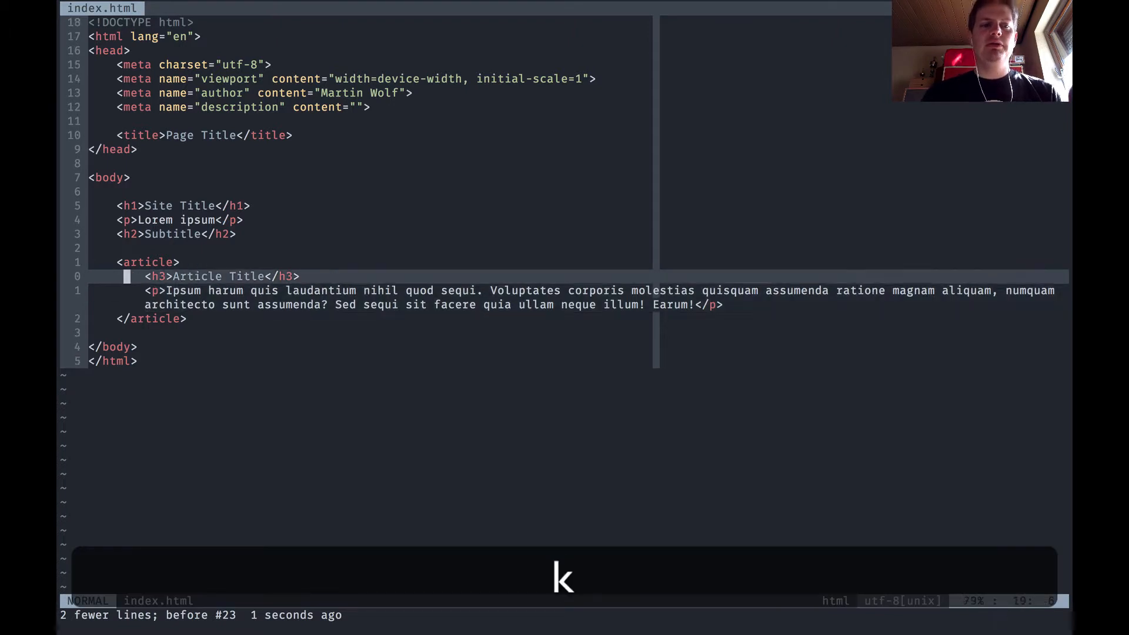
pyautogui.press('k')
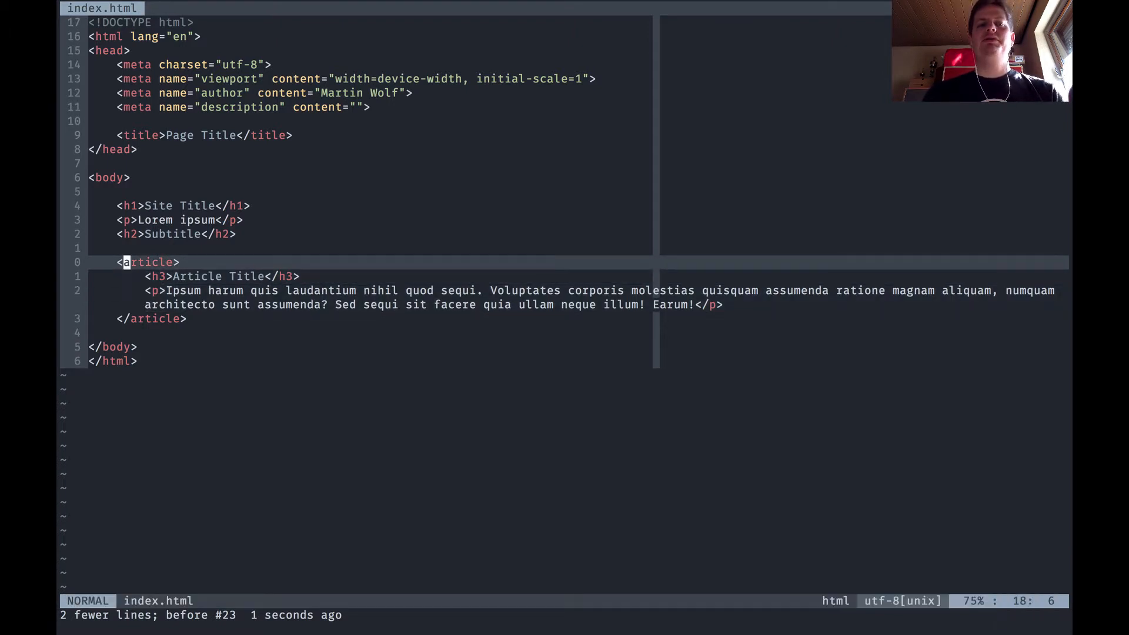
pyautogui.press('j')
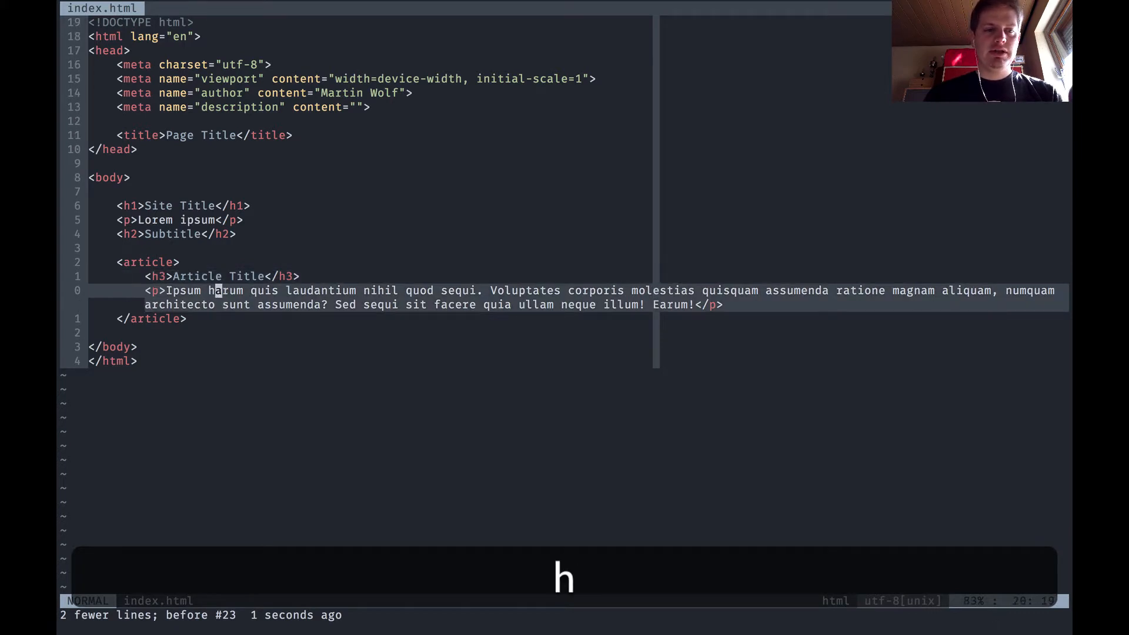
pyautogui.press('h')
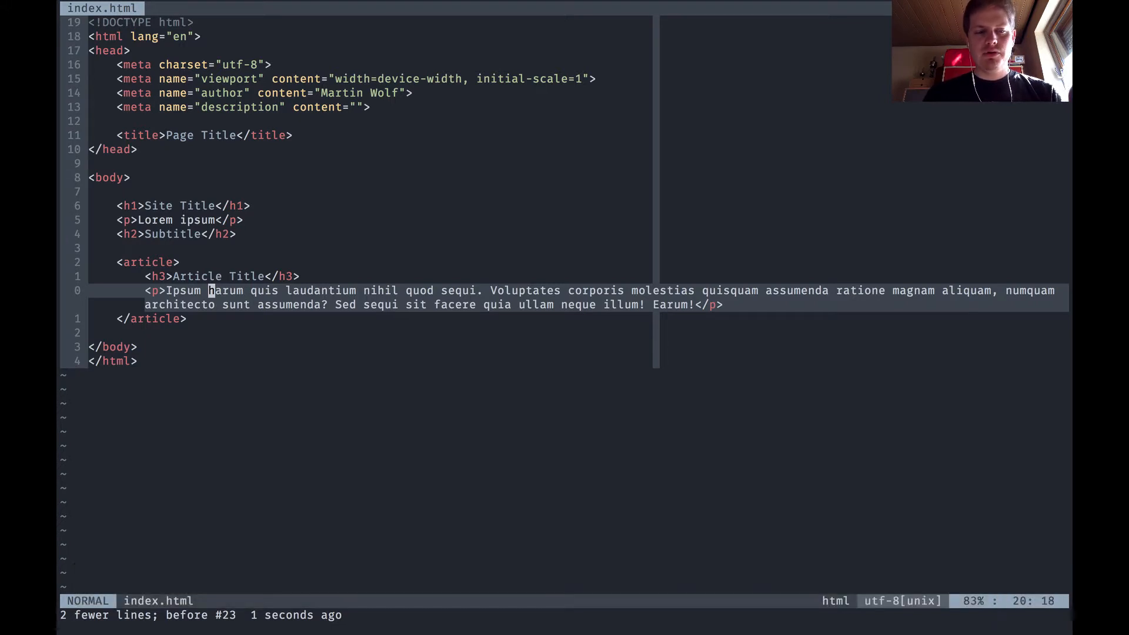
pyautogui.press('p')
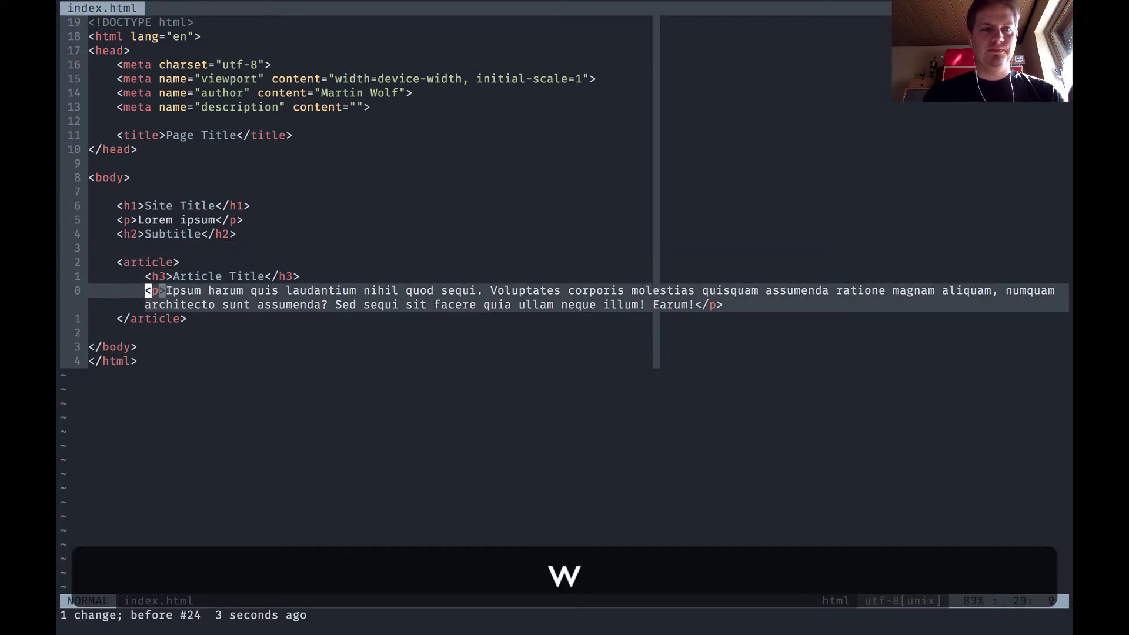
pyautogui.press('w')
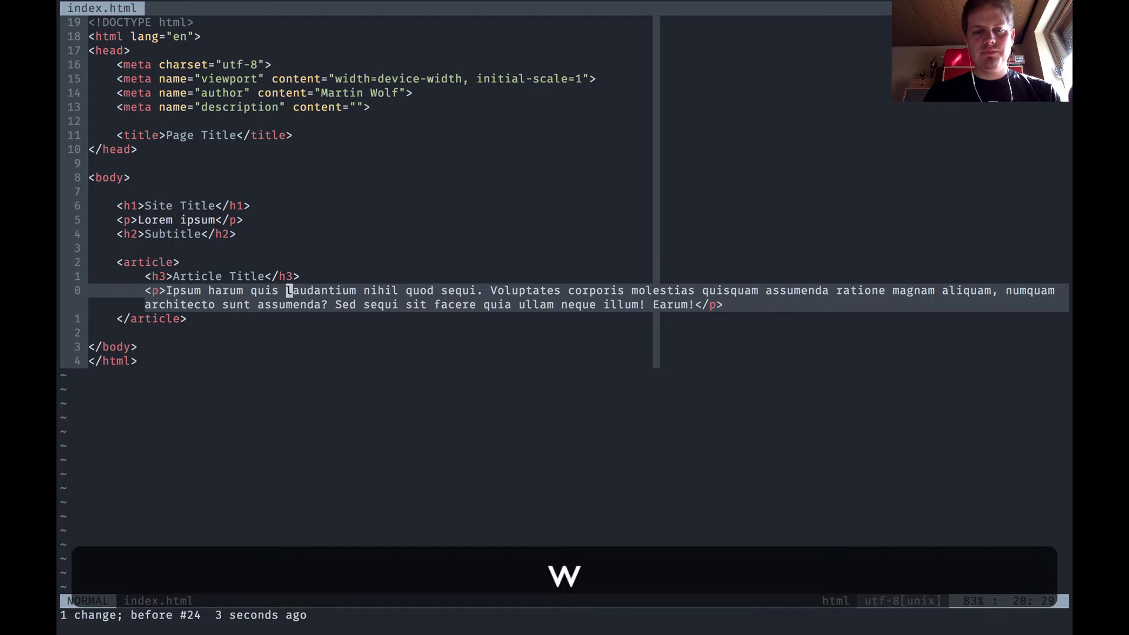
pyautogui.press('h')
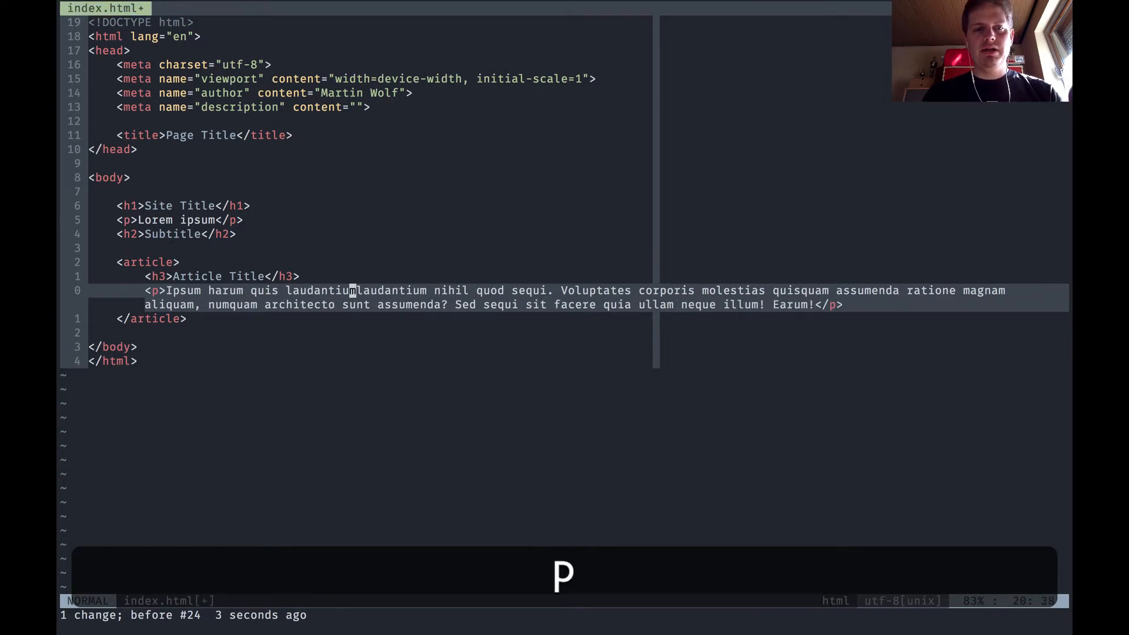
pyautogui.press('u')
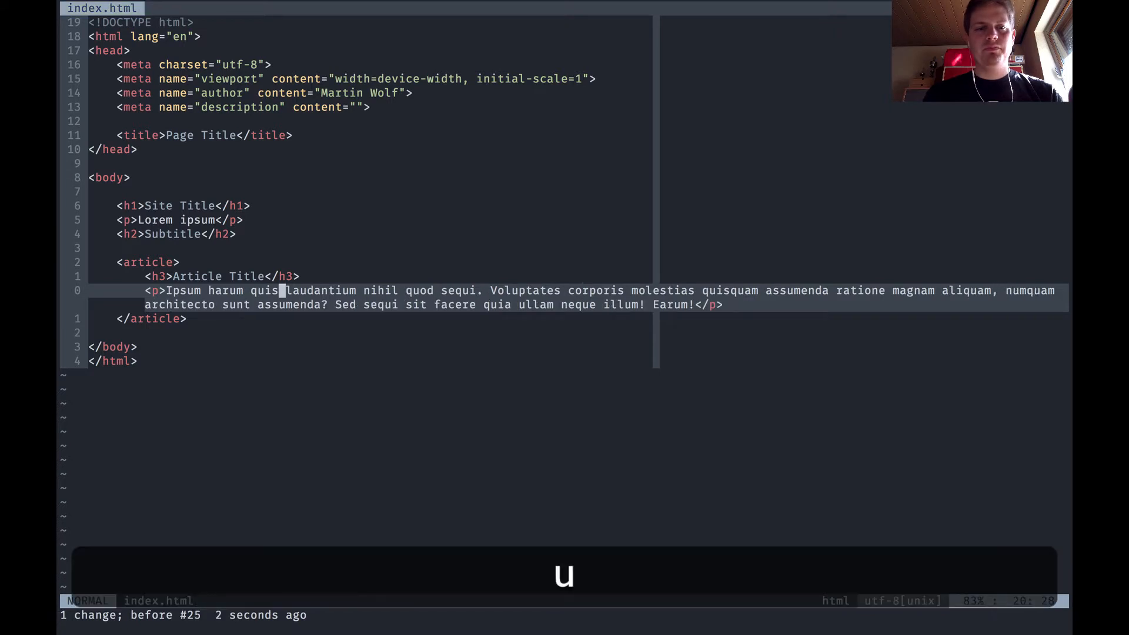
pyautogui.press('w')
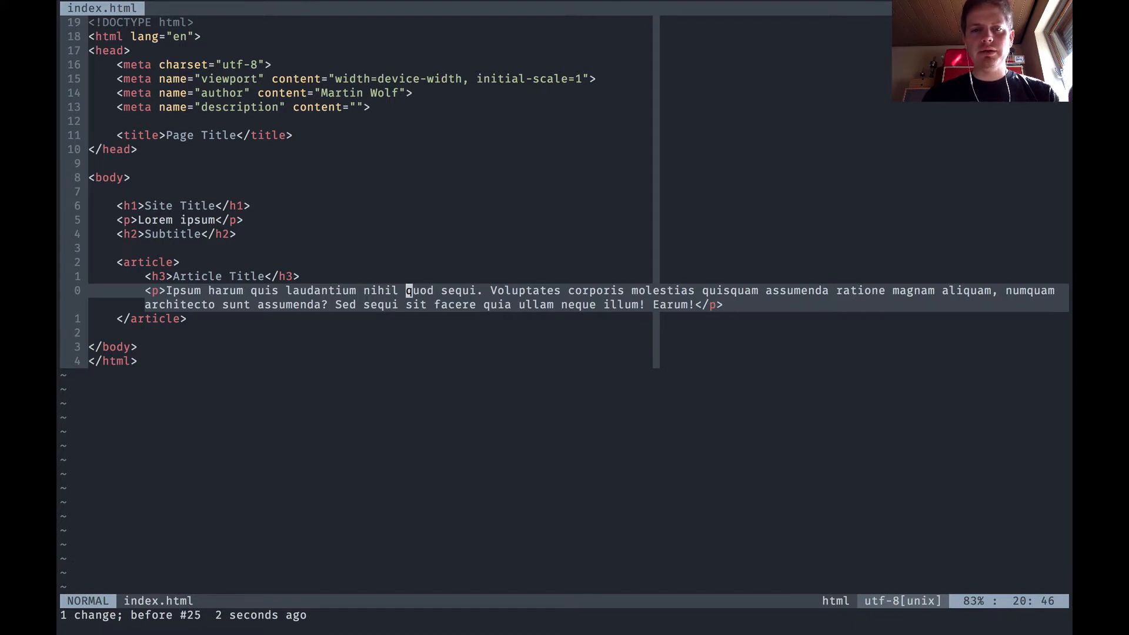
pyautogui.press('h')
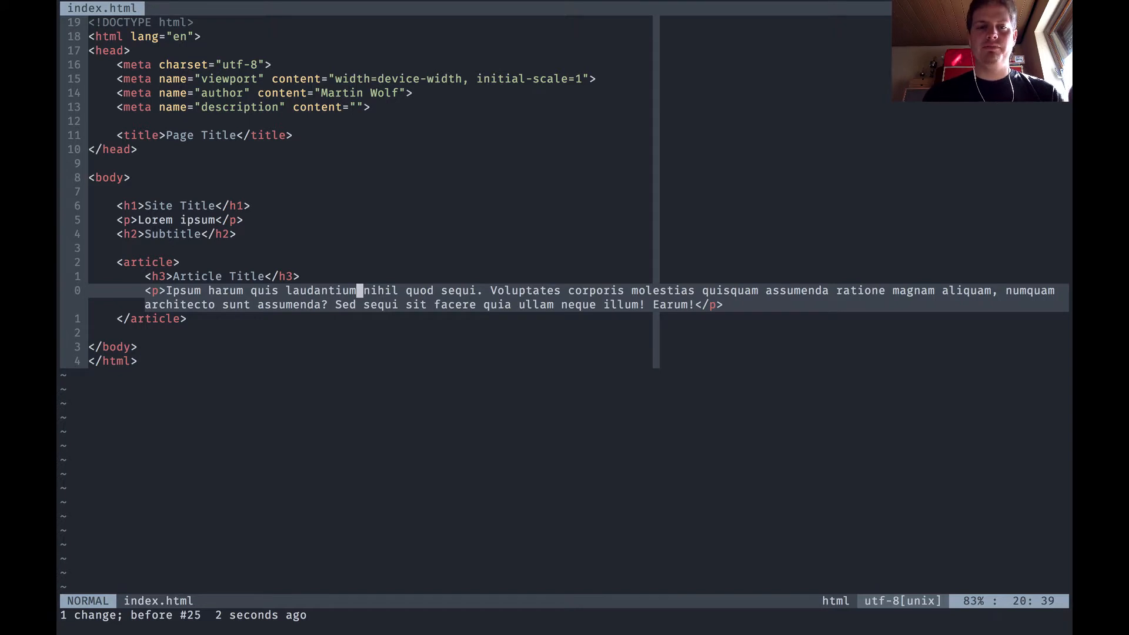
# - Yank paragraph text near quod, paste it above the article, and undo that paste
pyautogui.press('k')
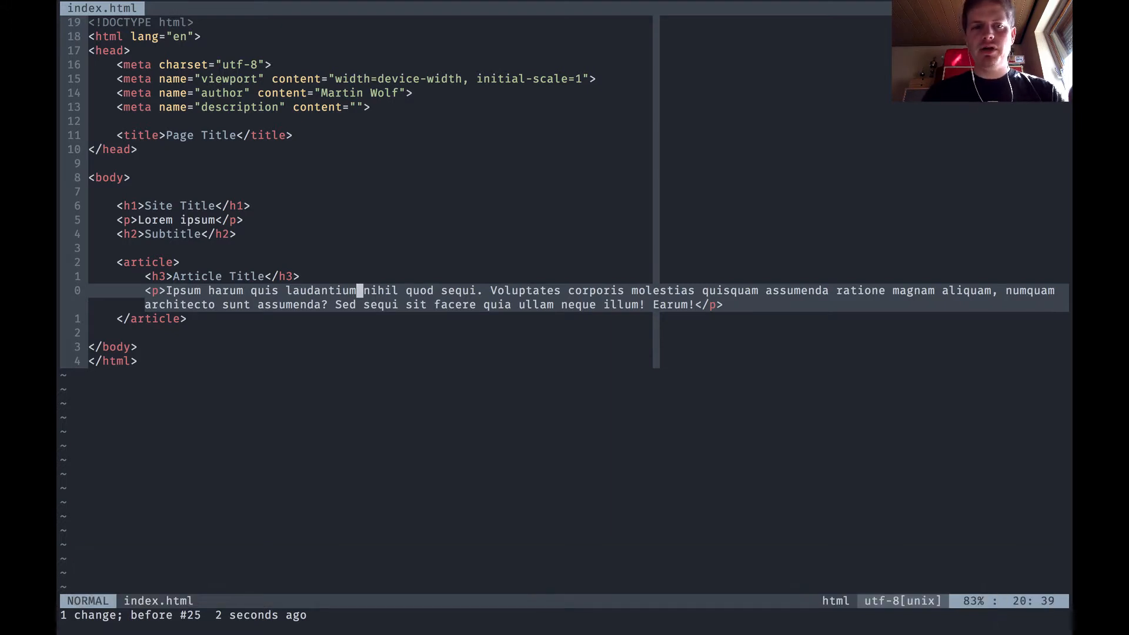
pyautogui.press('w')
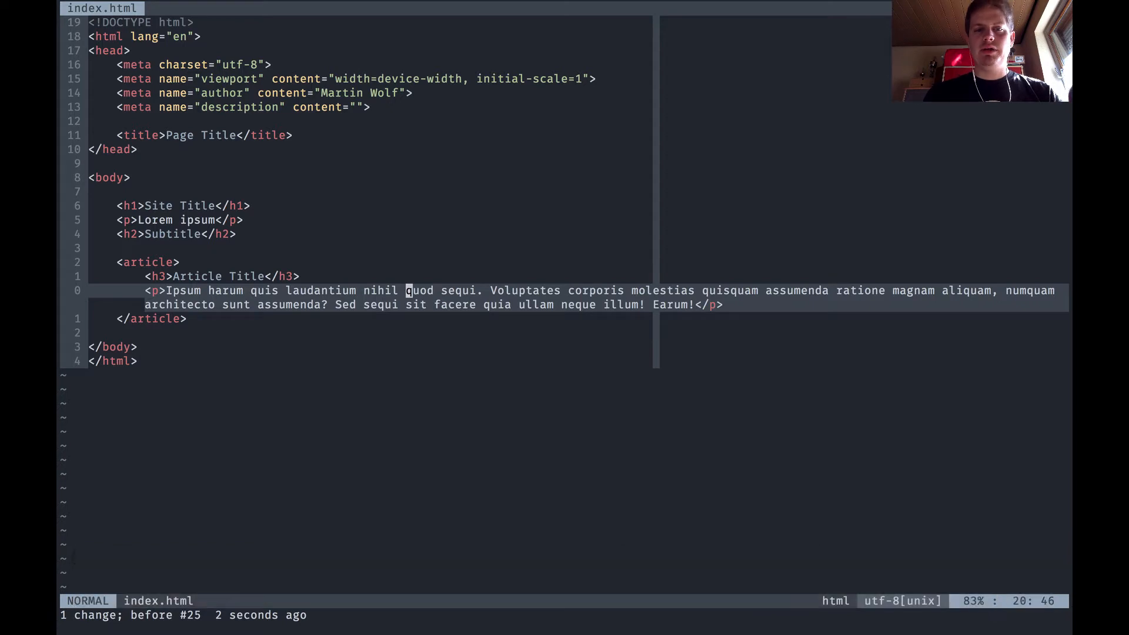
pyautogui.press('y')
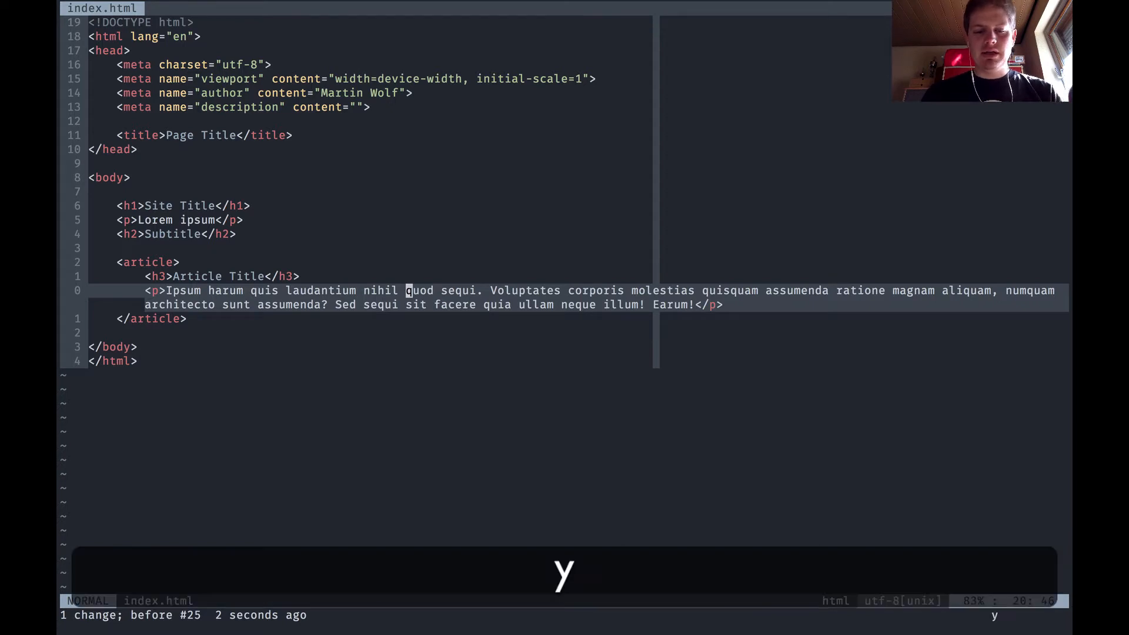
pyautogui.press('k')
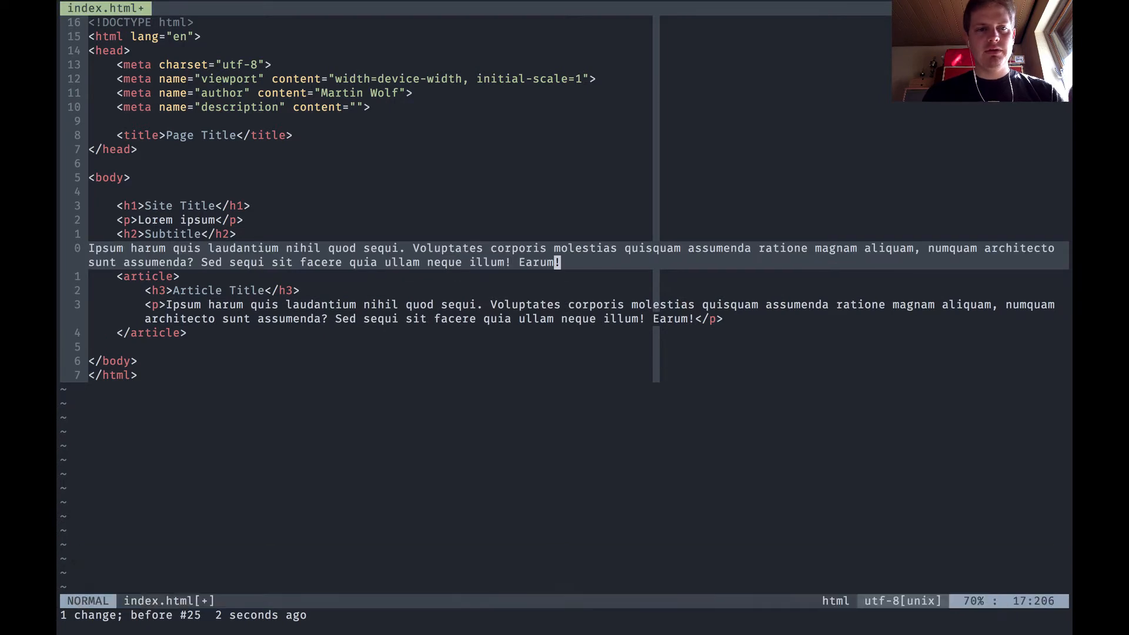
pyautogui.press('j')
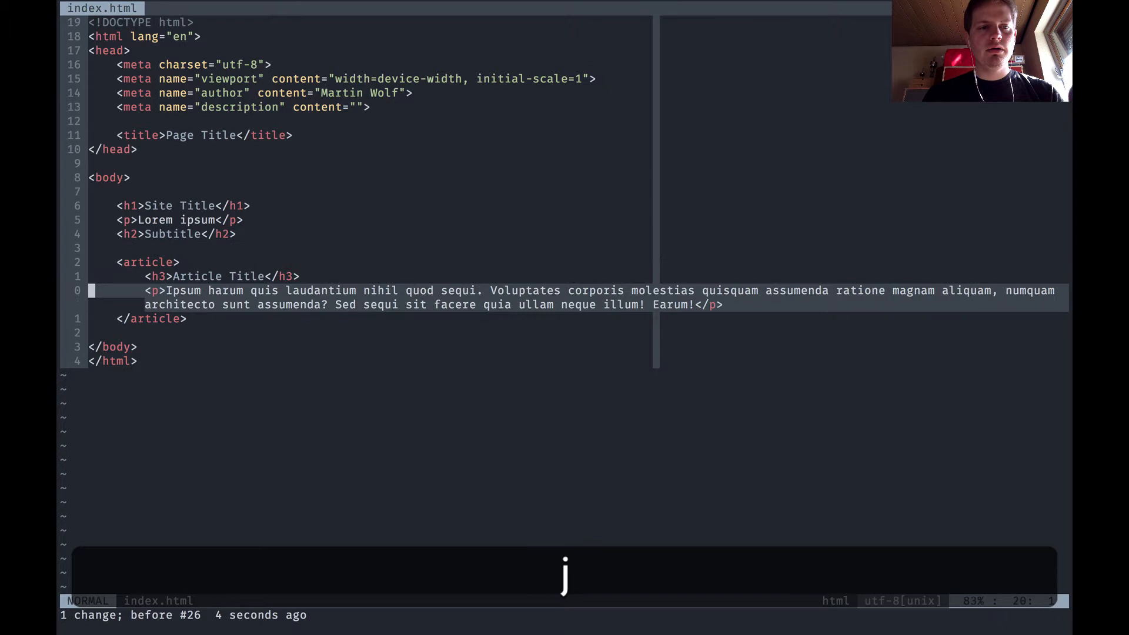
pyautogui.press('h')
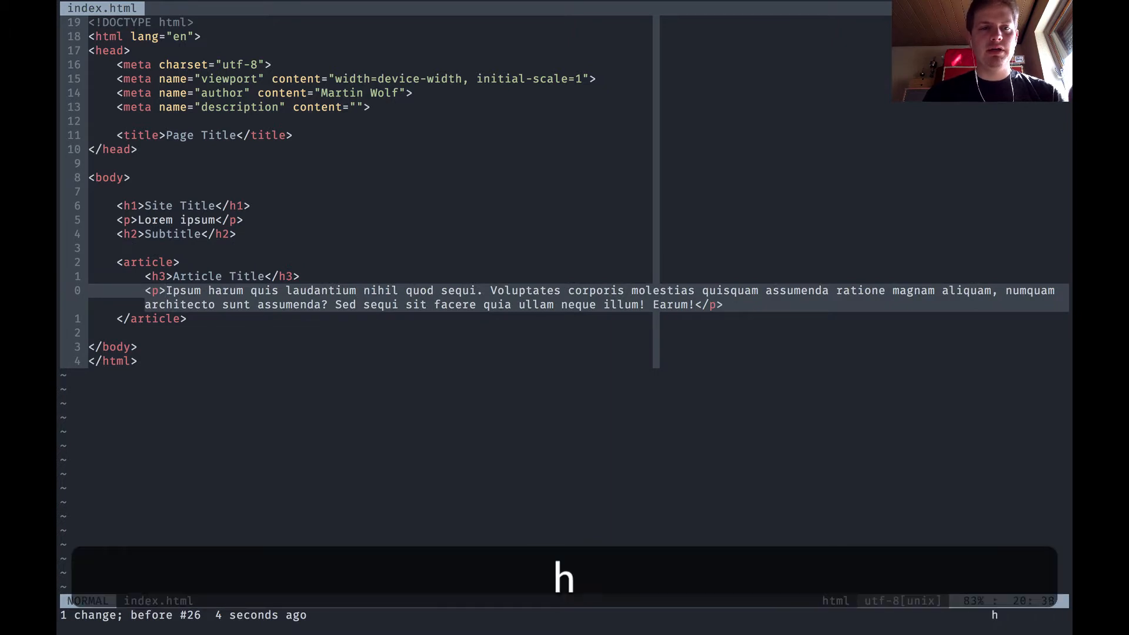
pyautogui.press('h')
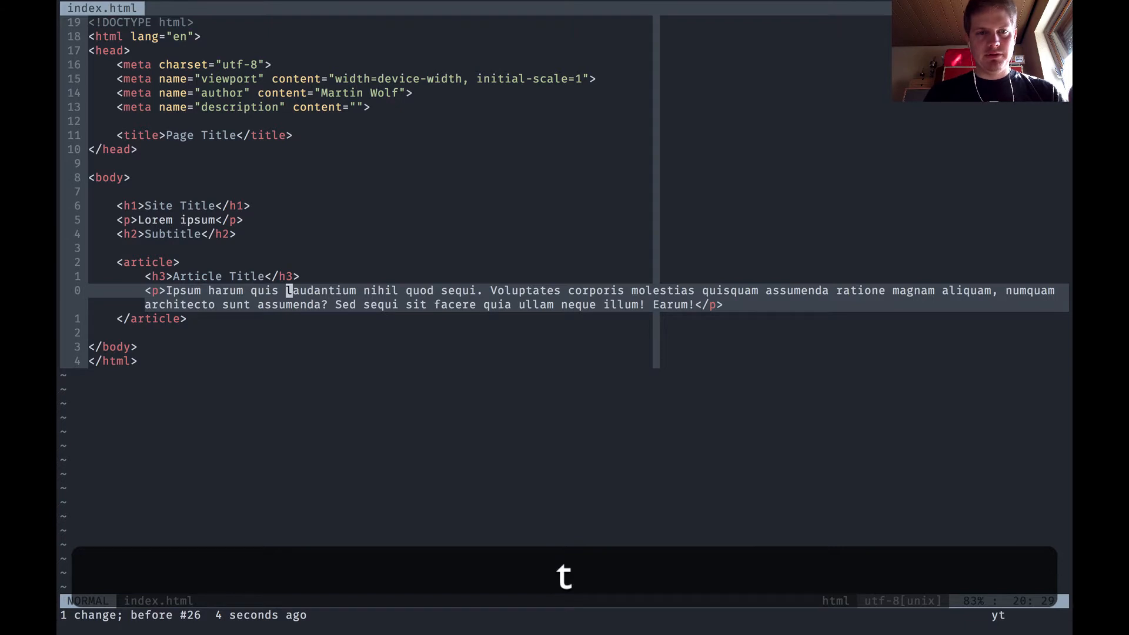
pyautogui.press('h')
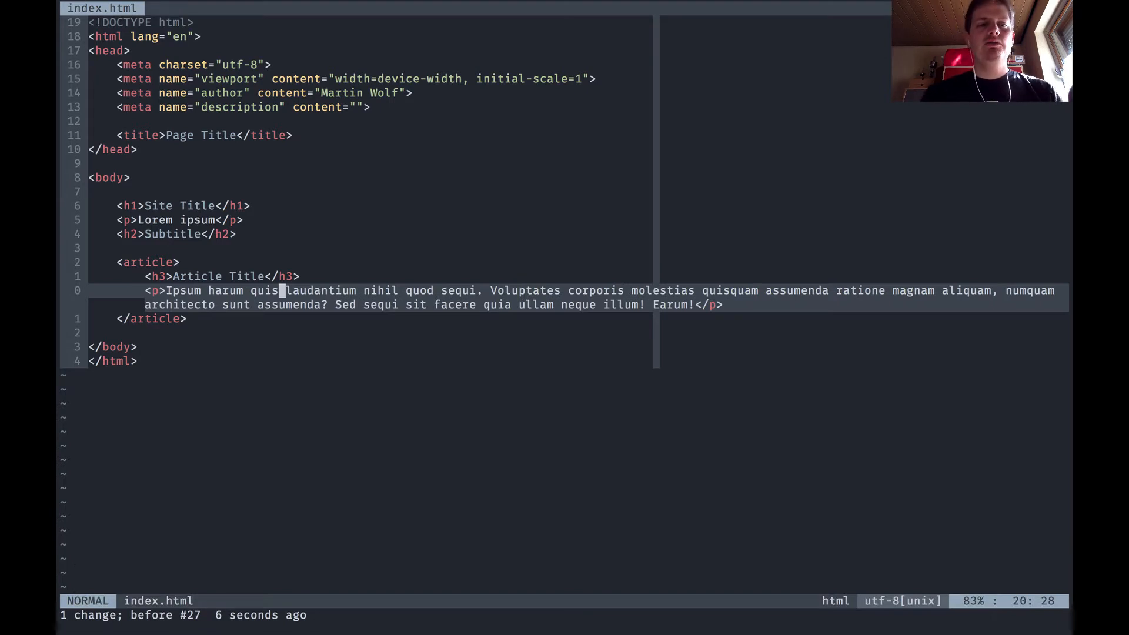
# - Duplicate the Article Title heading around the paragraph with p and P, then undo the extra lines
pyautogui.press('k')
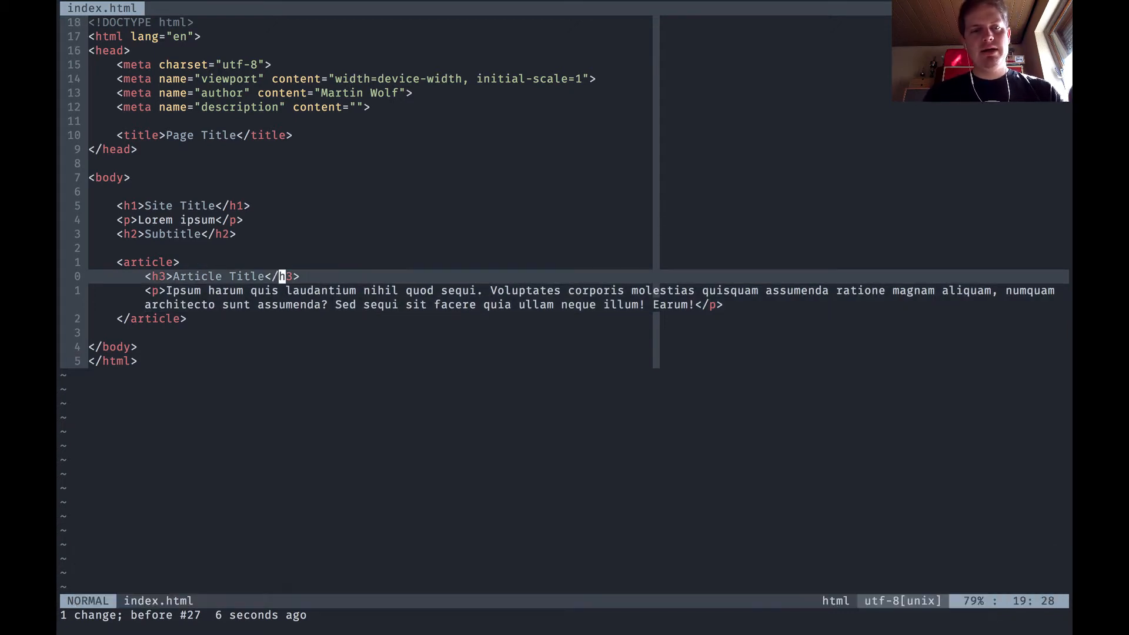
pyautogui.press('p')
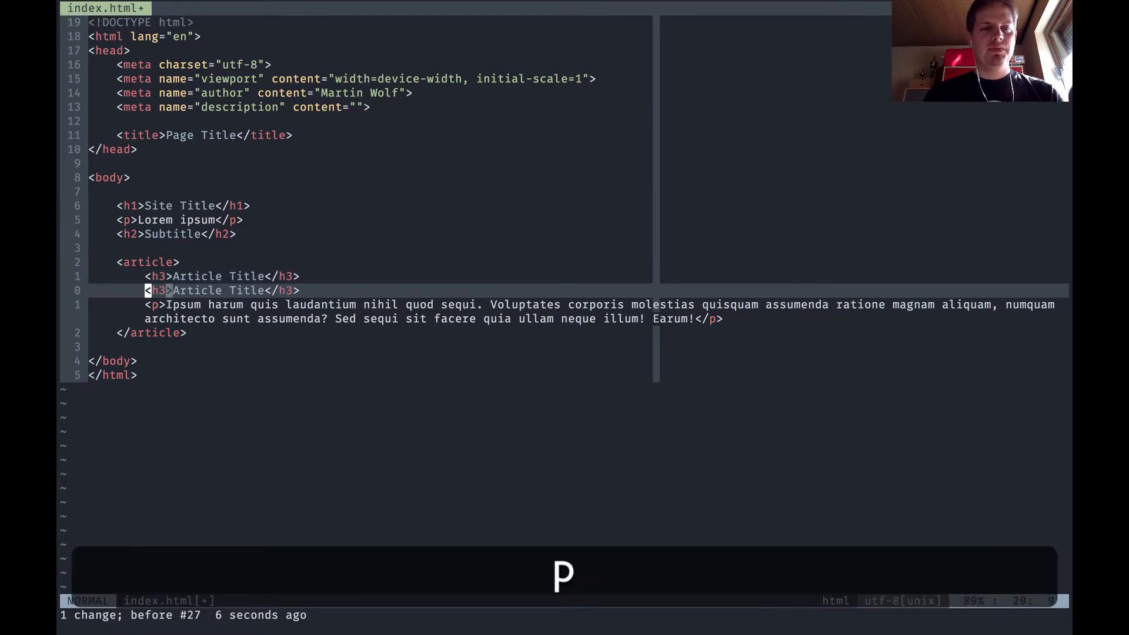
pyautogui.press('k')
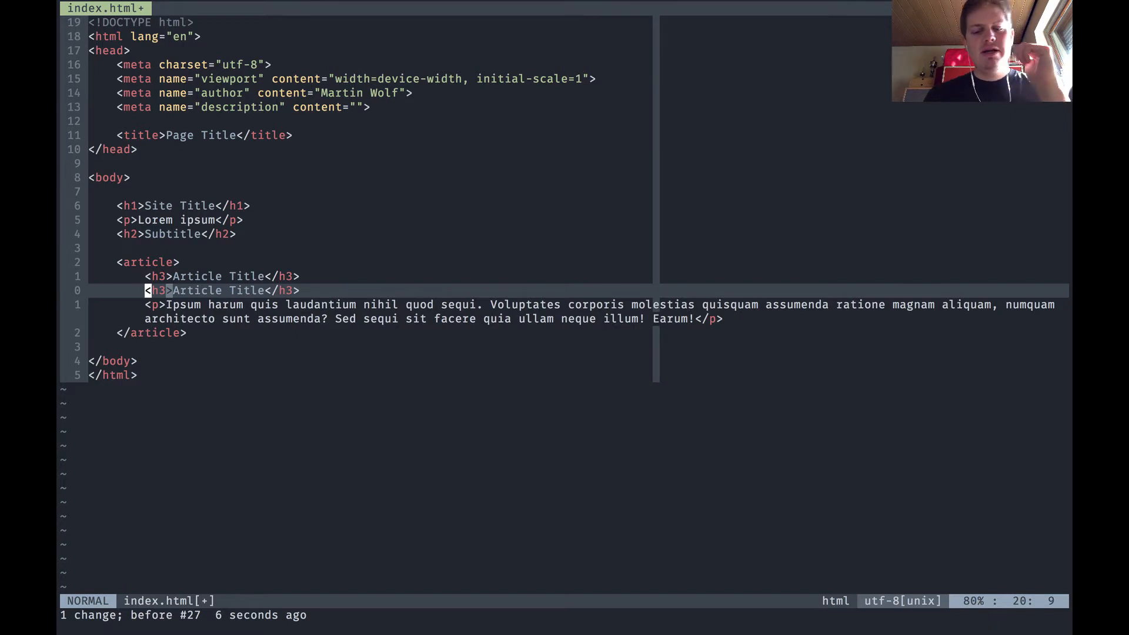
pyautogui.press('j')
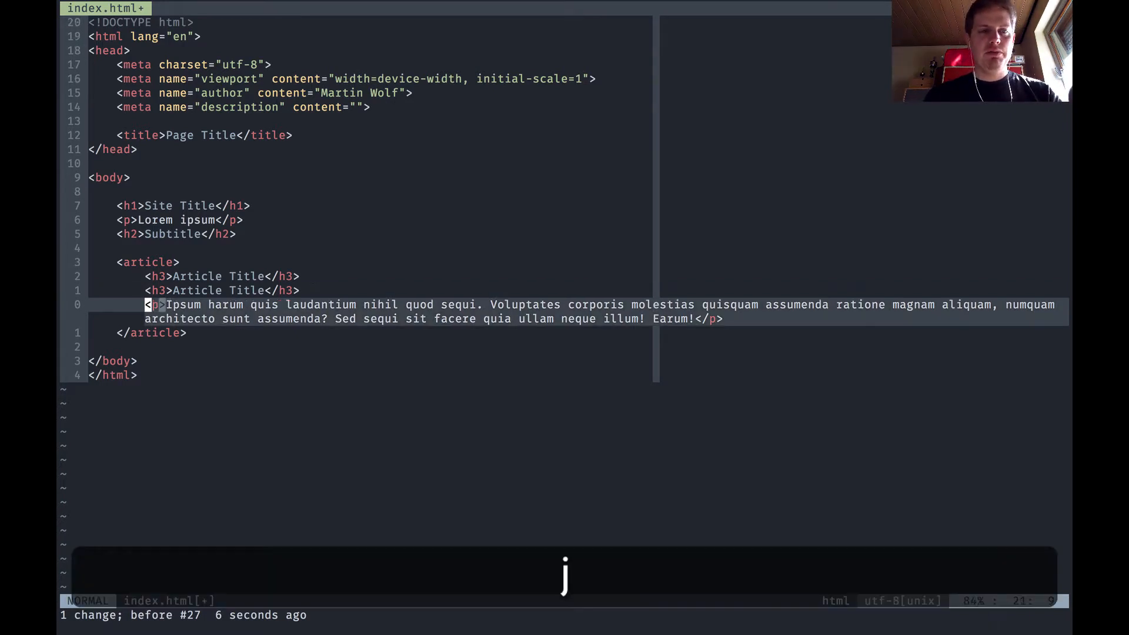
pyautogui.press('j')
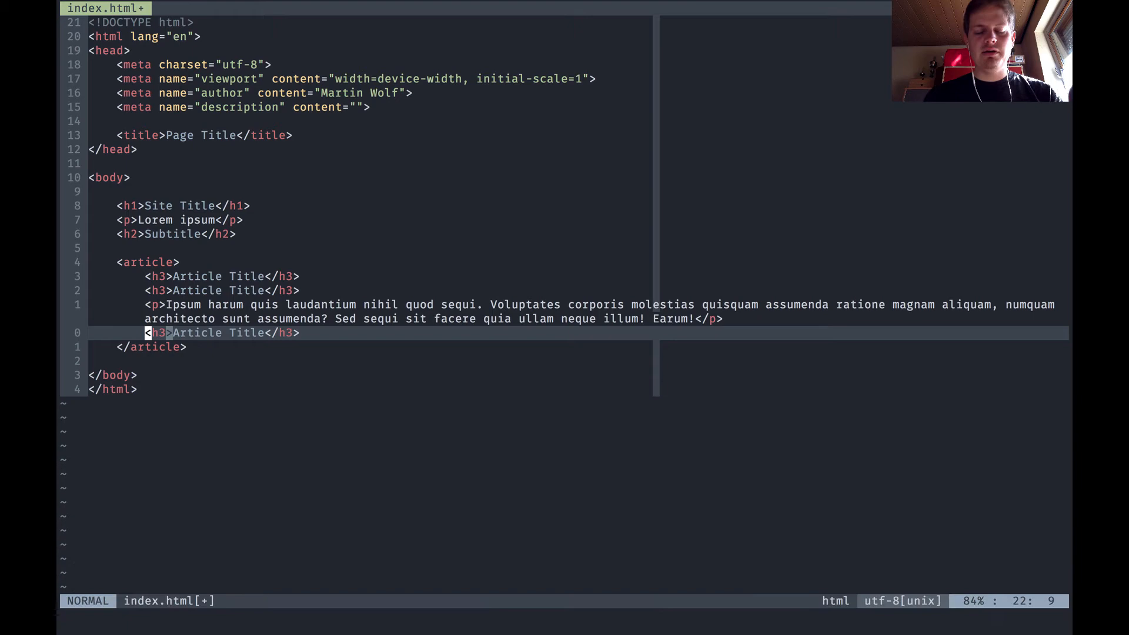
pyautogui.press('shift+p')
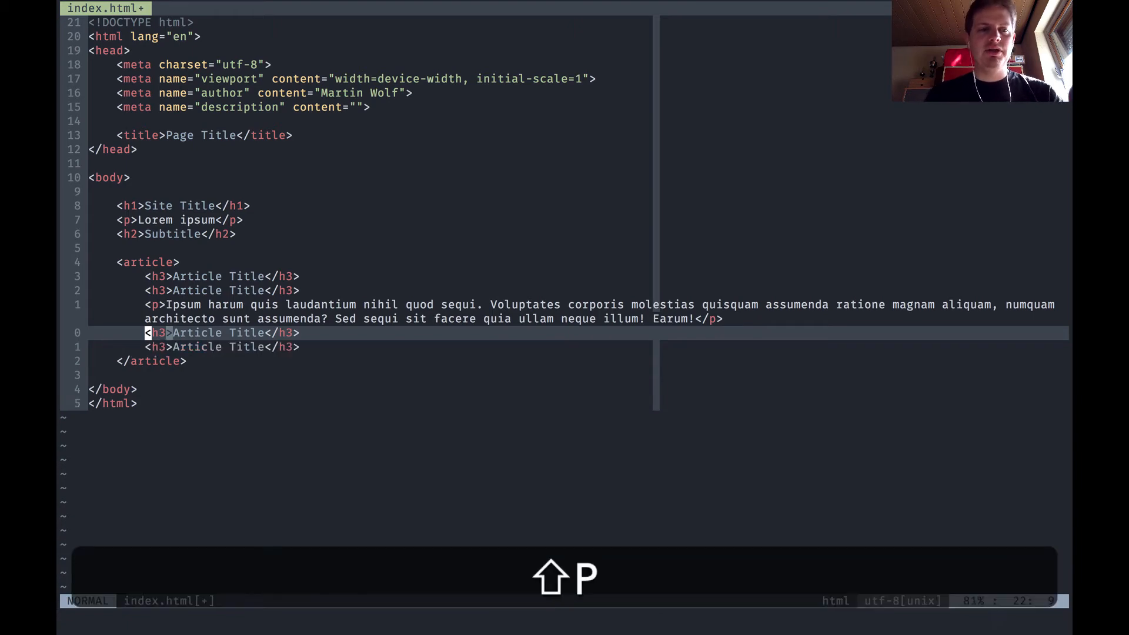
pyautogui.press('j')
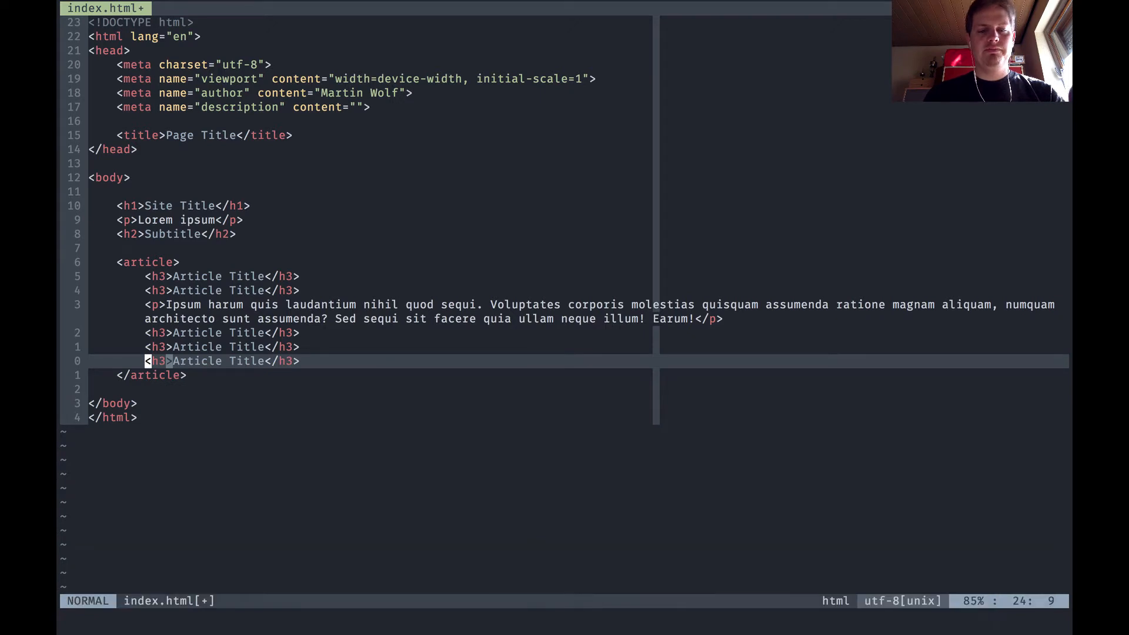
pyautogui.press('u')
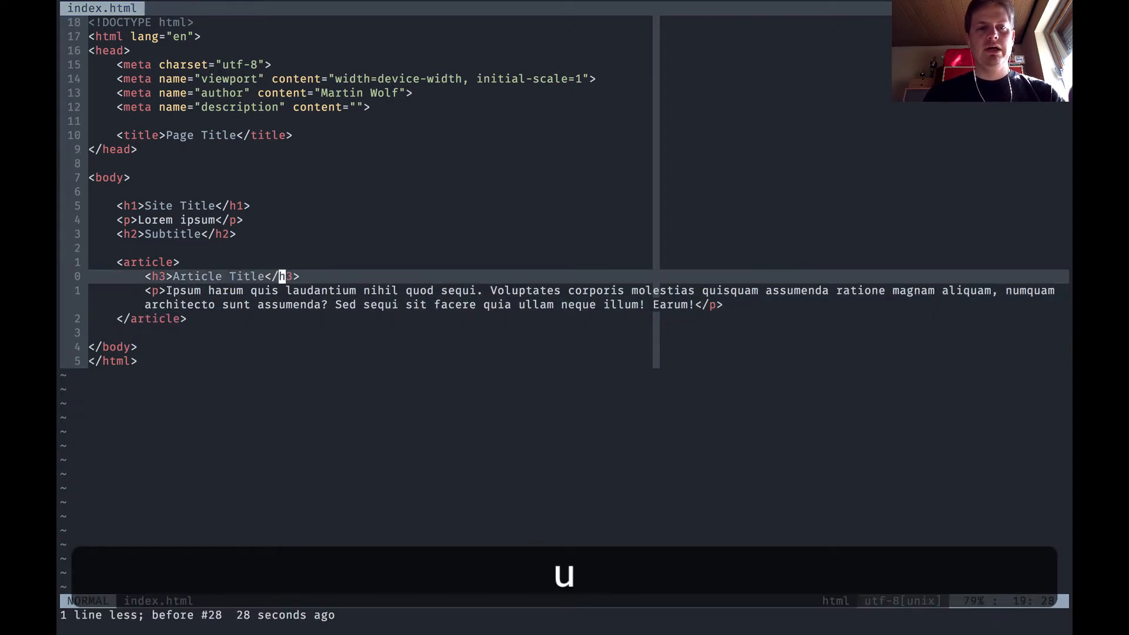
pyautogui.press('u')
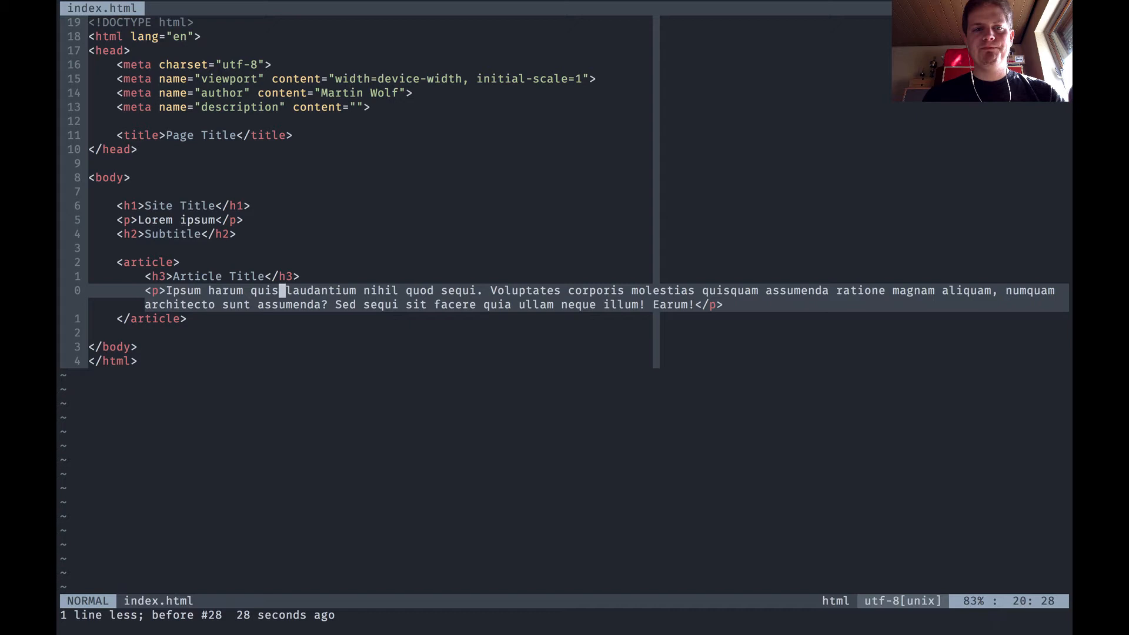
pyautogui.press('l')
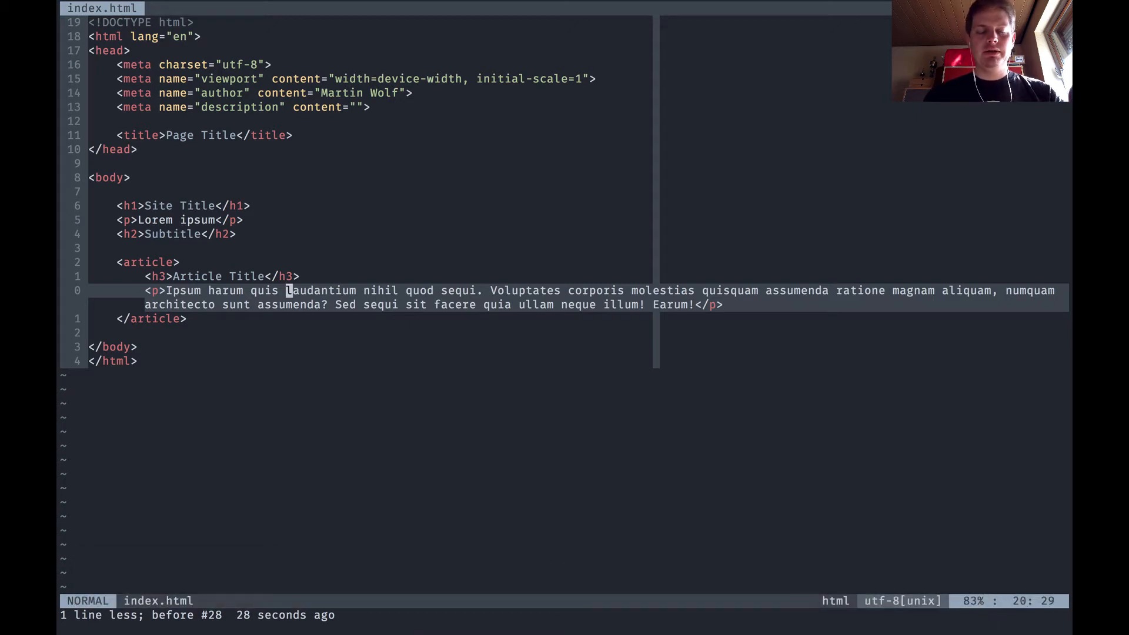
pyautogui.press('v')
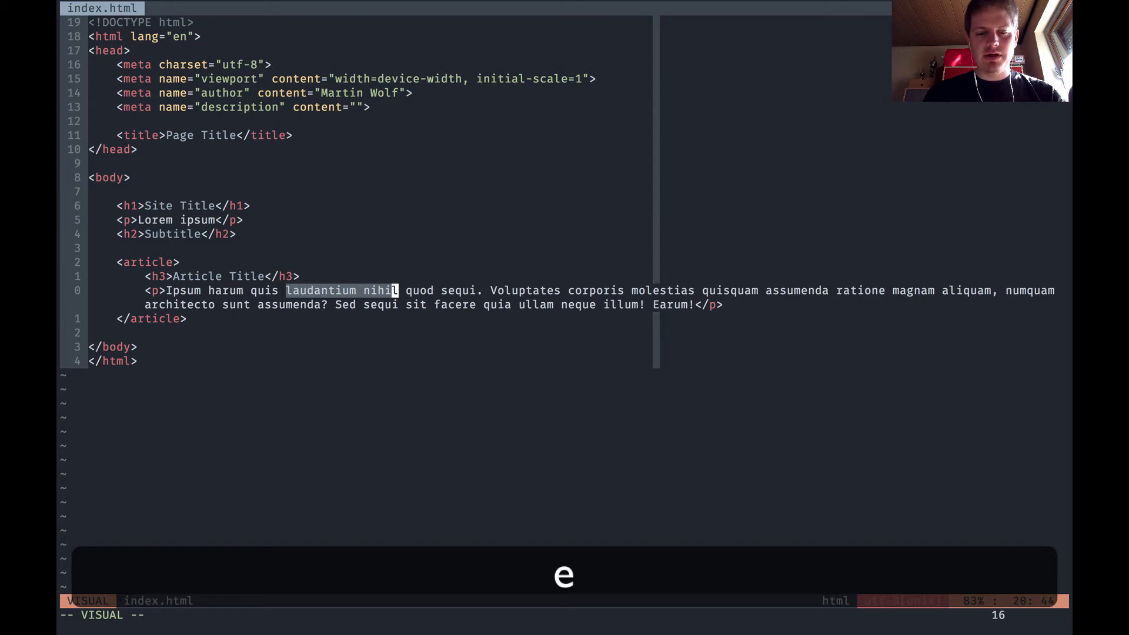
pyautogui.press('Escape')
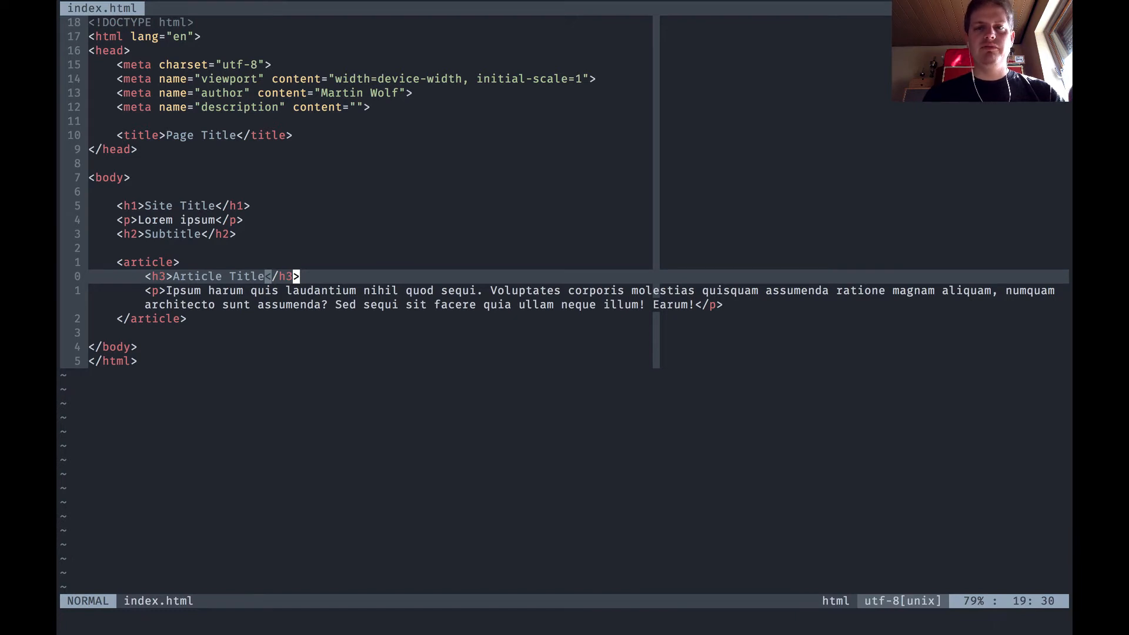
pyautogui.press('p')
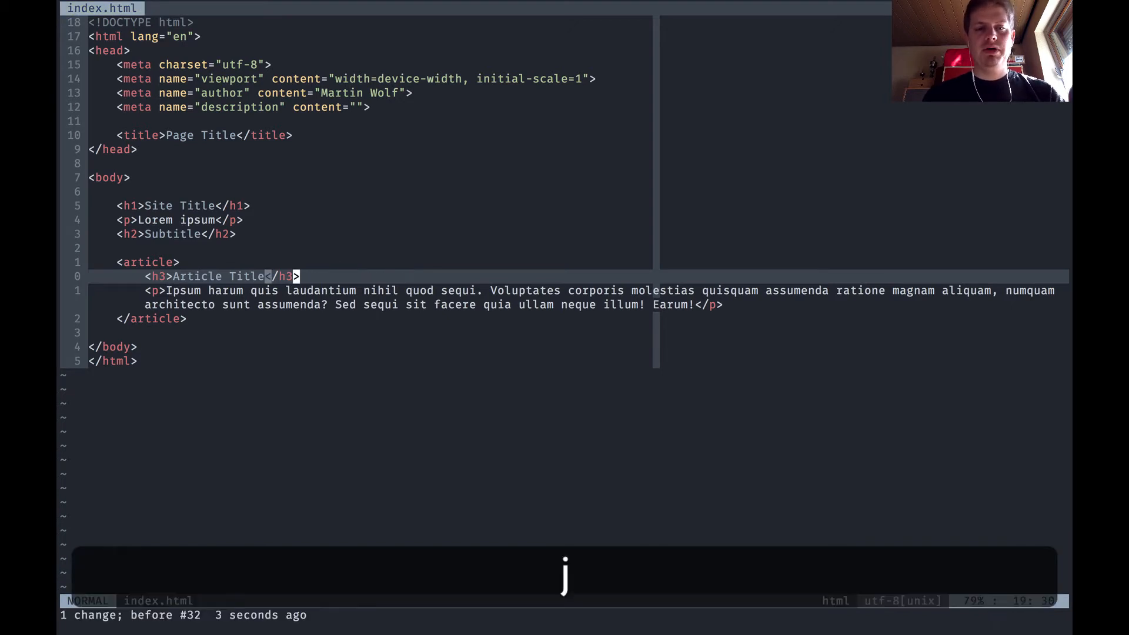
pyautogui.press('j')
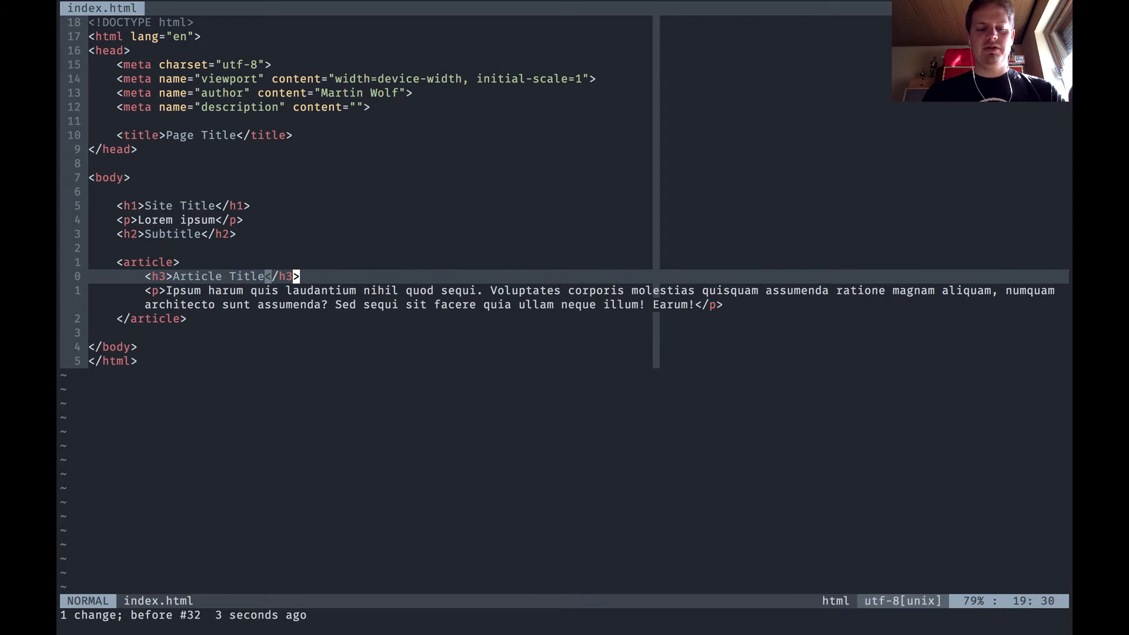
pyautogui.press('k')
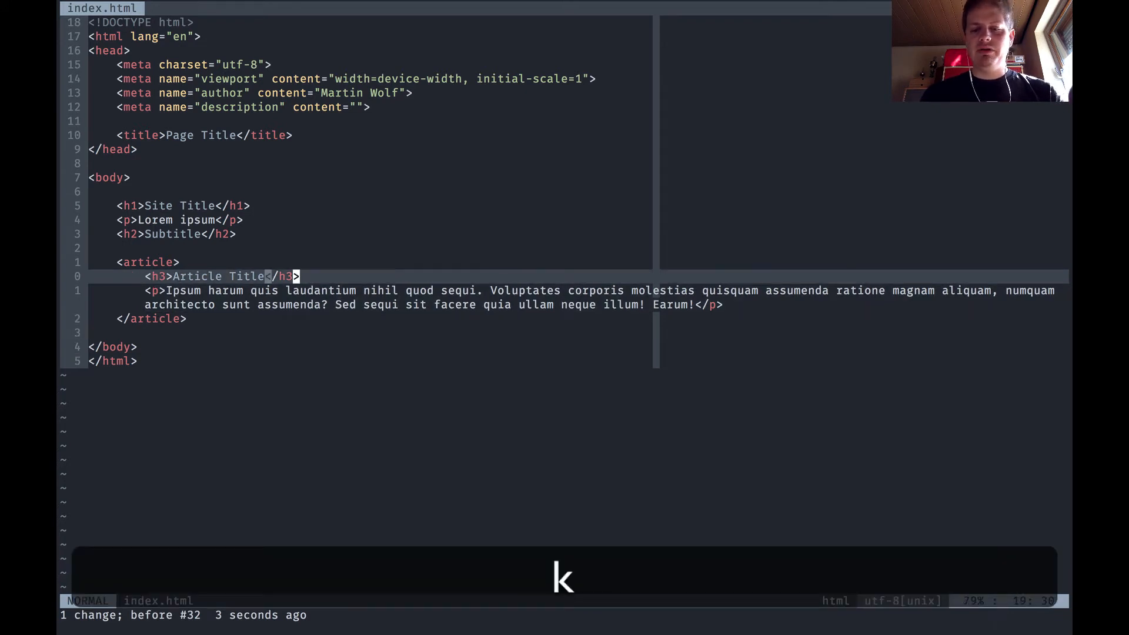
pyautogui.write('laudantium nihil')
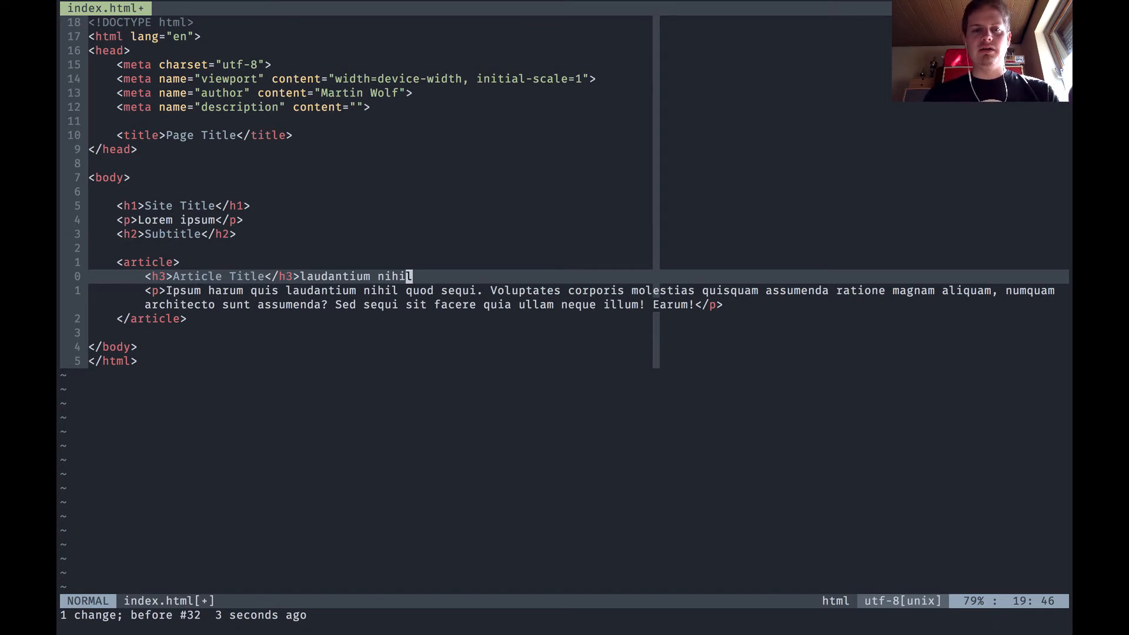
pyautogui.press('u')
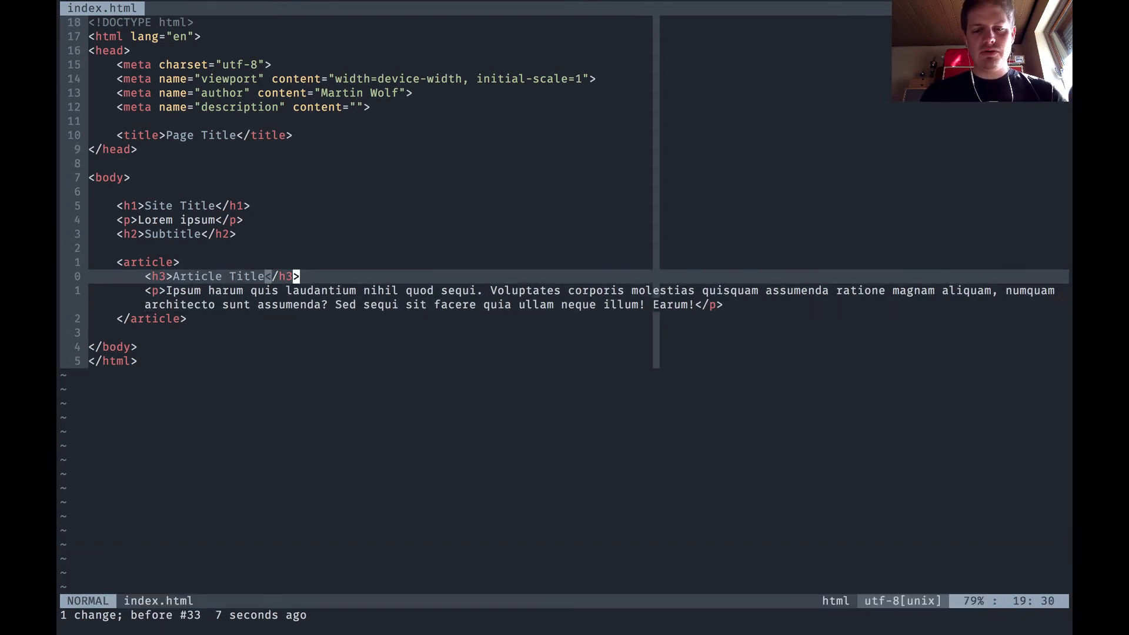
pyautogui.press('o')
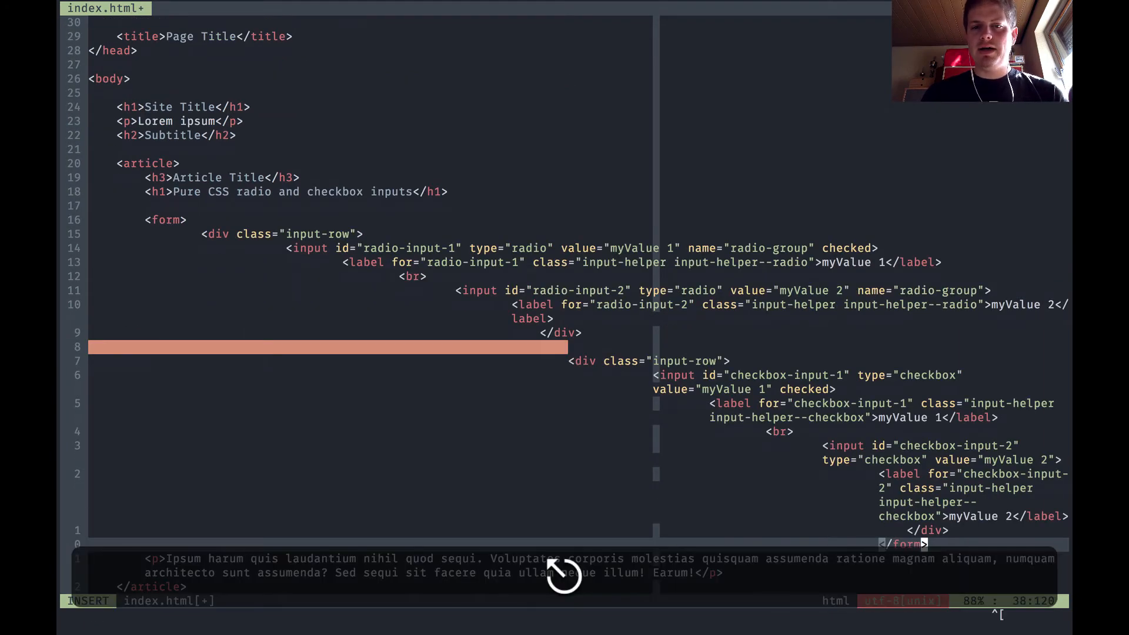
pyautogui.press('Escape')
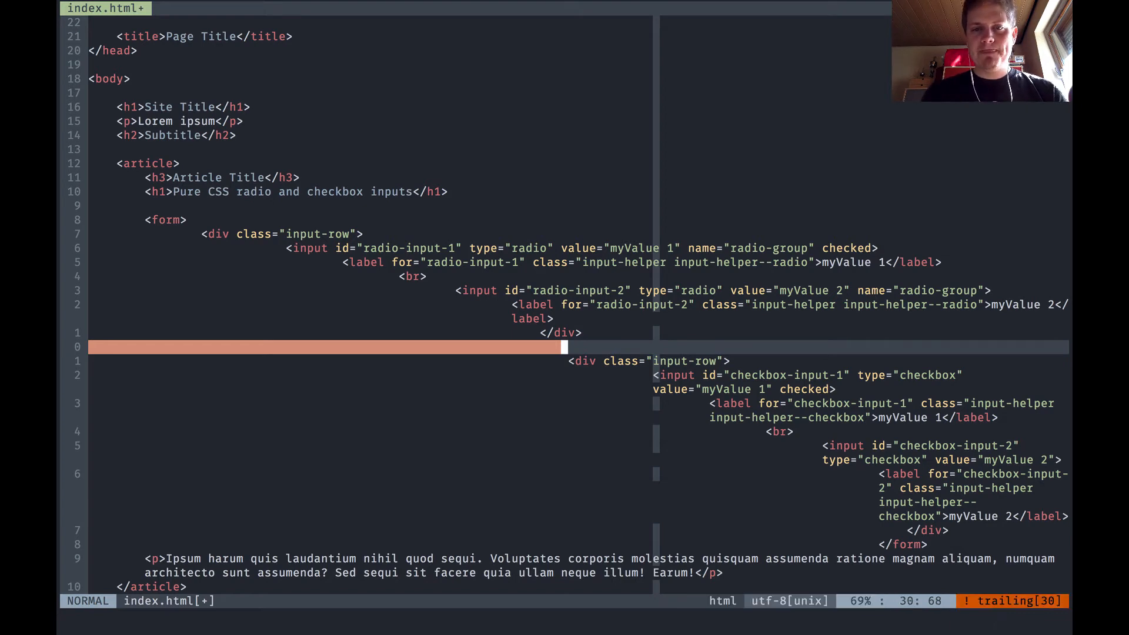
pyautogui.press('k')
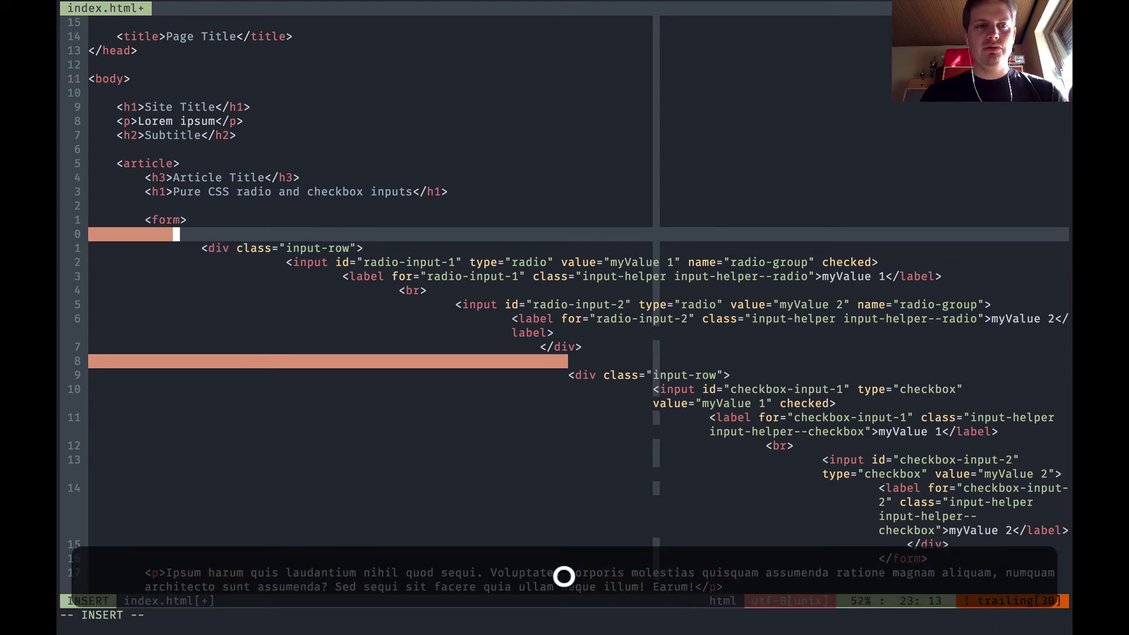
pyautogui.write('sadsad')
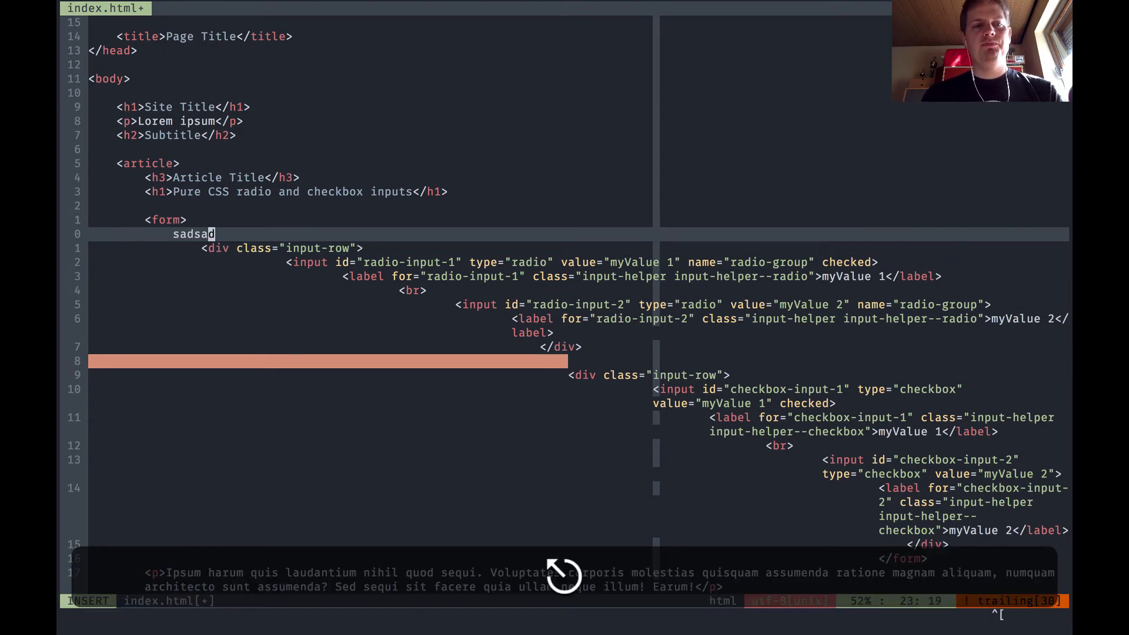
pyautogui.write('asdasd')
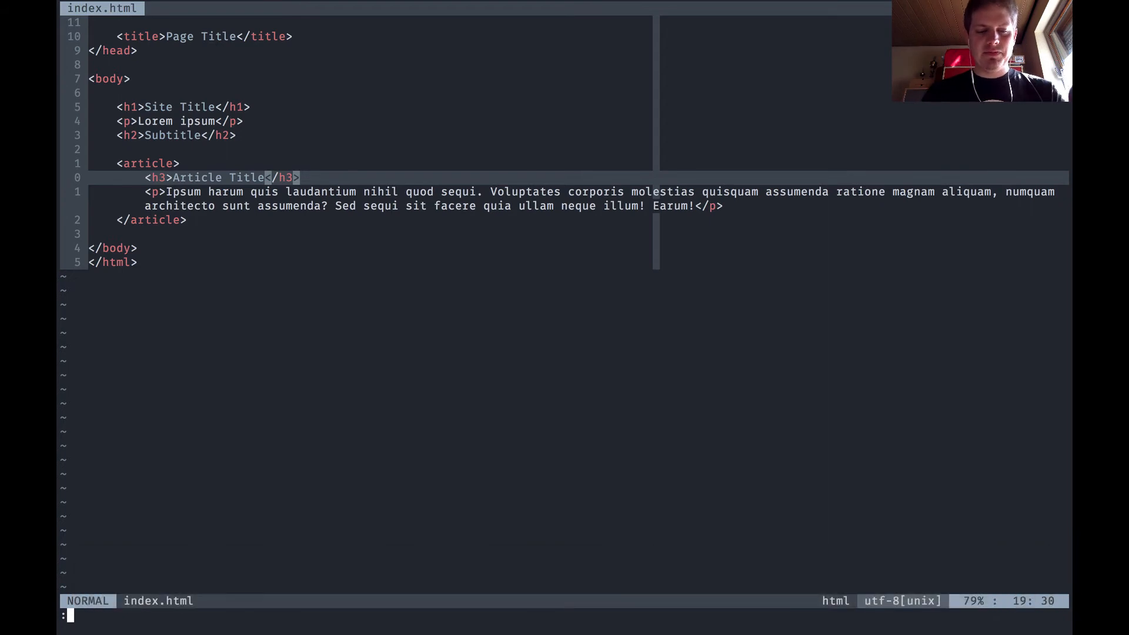
# - With :set paste on, Cmd+V the radio-and-checkbox form code below the heading, then turn paste mode off
pyautogui.write('set')
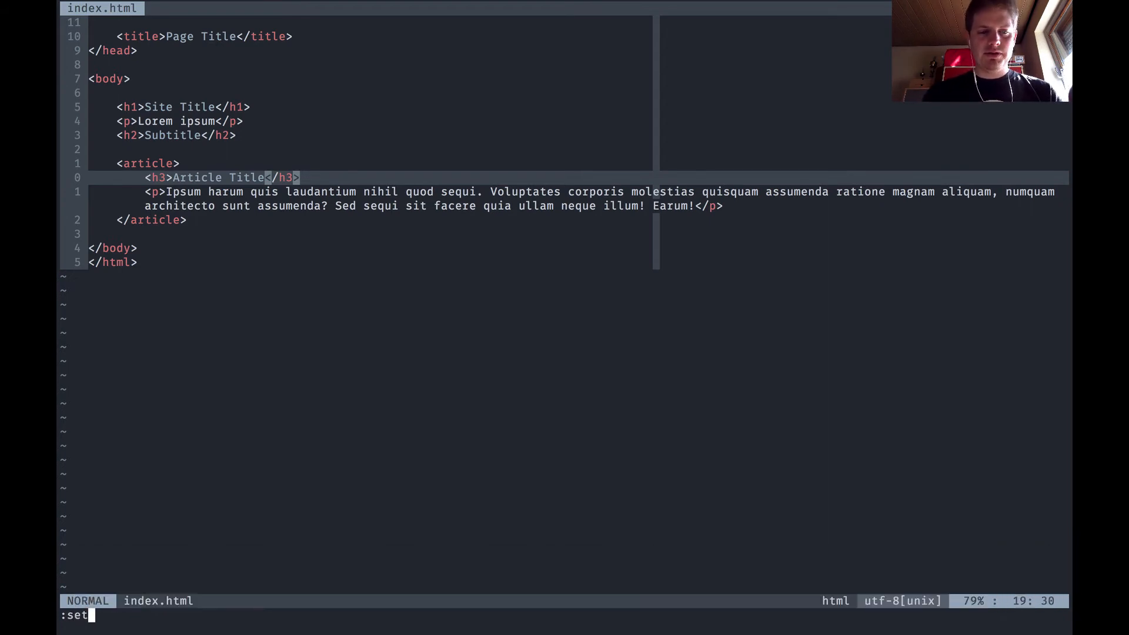
pyautogui.write('paste')
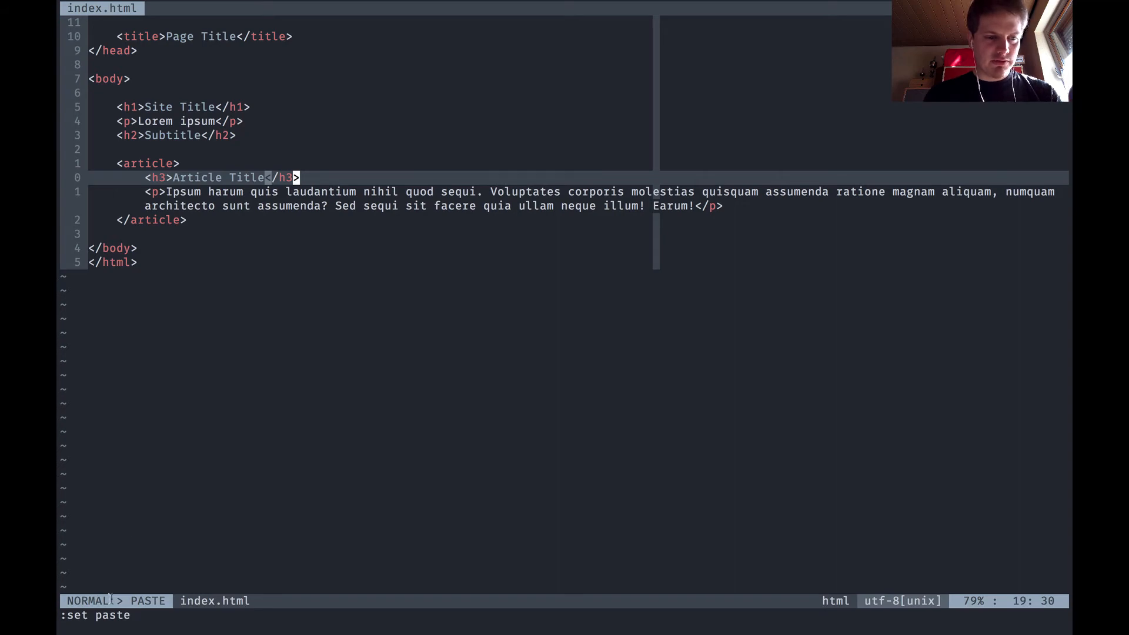
pyautogui.moveTo(230, 499)
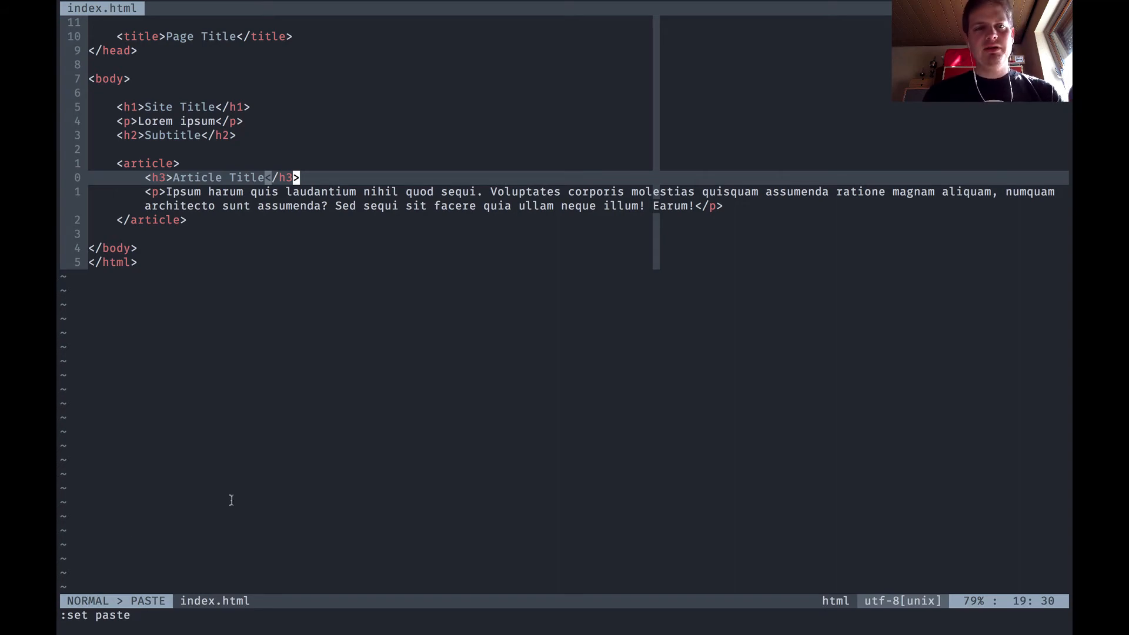
pyautogui.press('cmd+v')
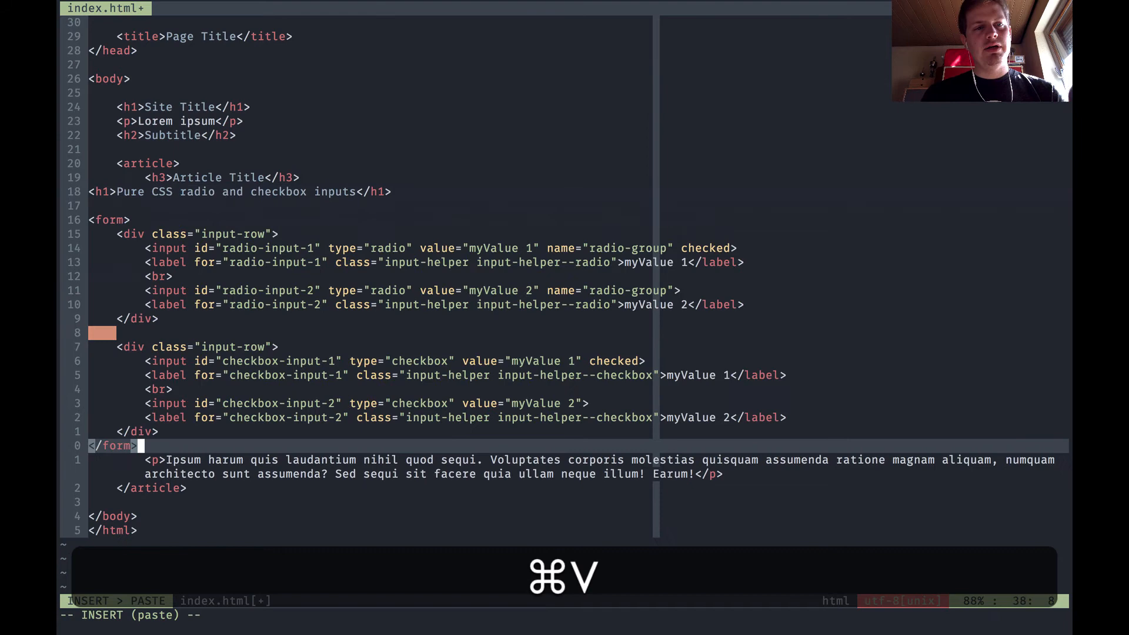
pyautogui.press('Escape')
pyautogui.write(':set paste!')
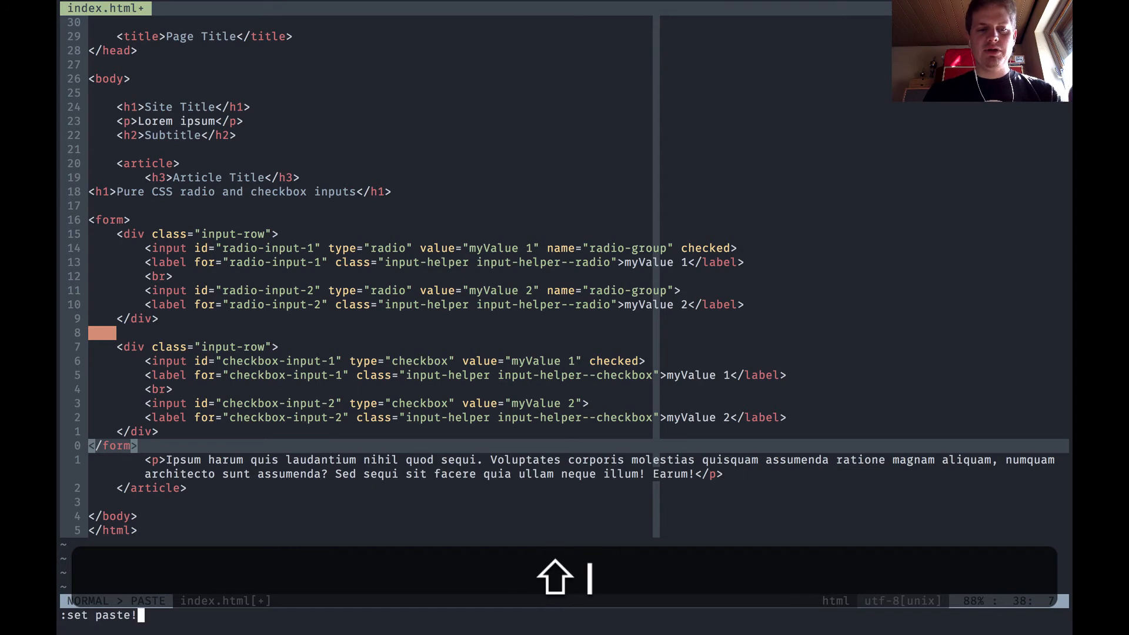
pyautogui.press('Return')
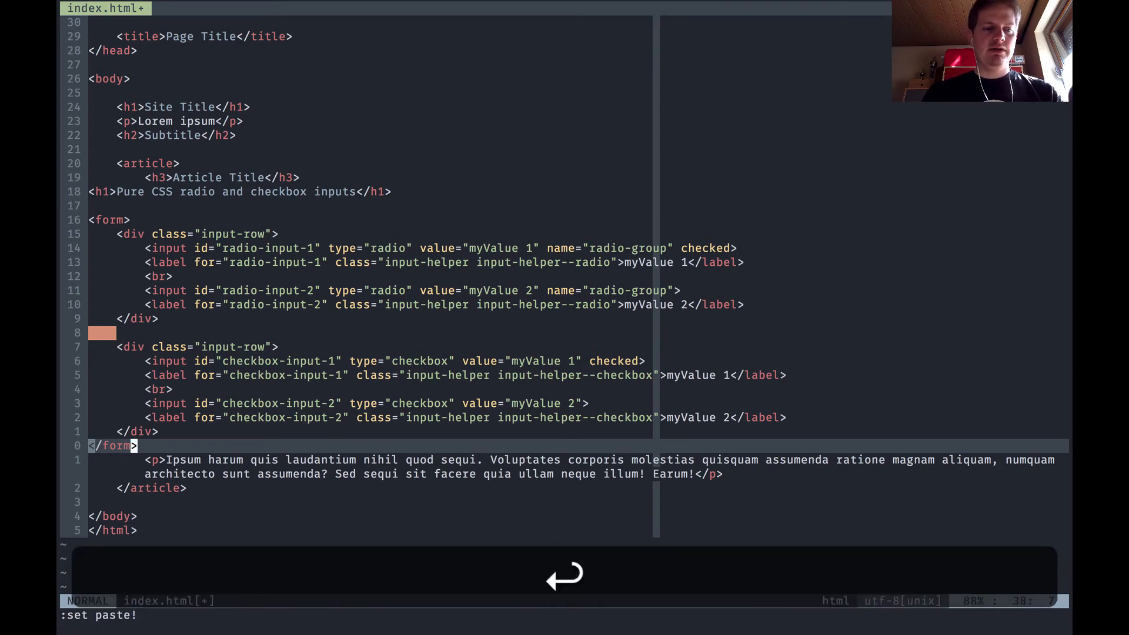
pyautogui.press('j')
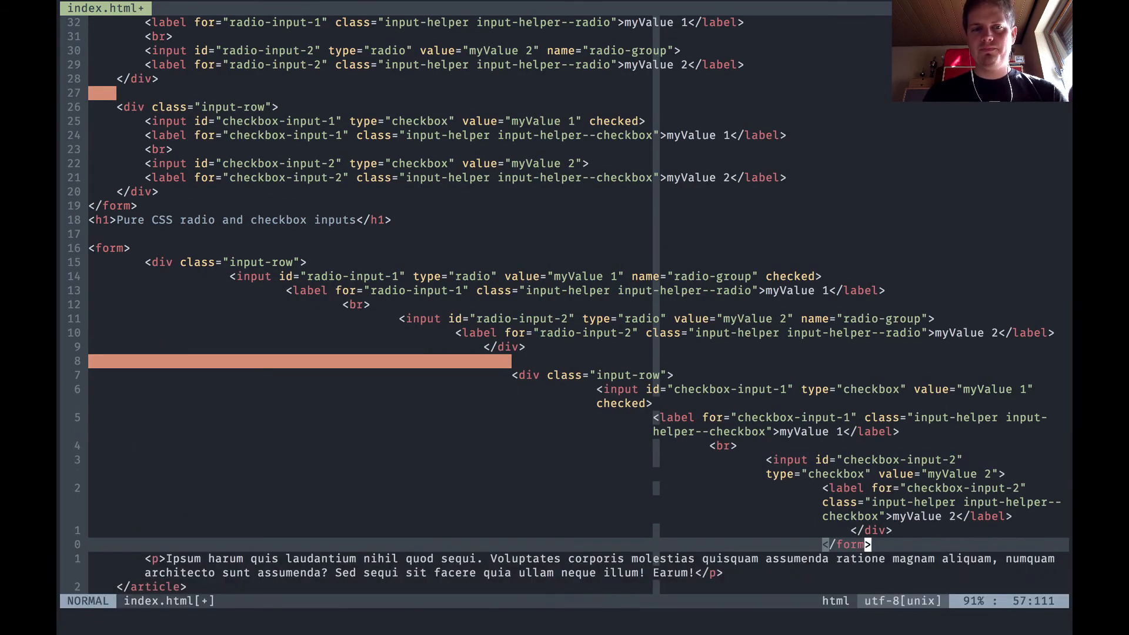
# - Review the pasted form rows line by line and undo to remove the form code from index.html
pyautogui.press('k')
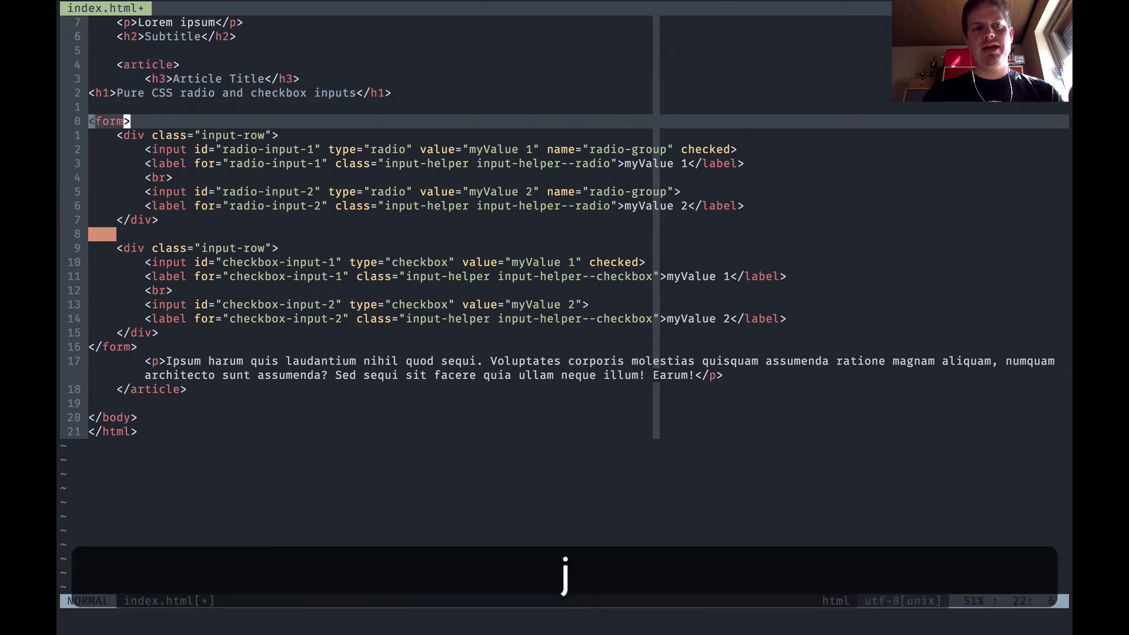
pyautogui.press('j')
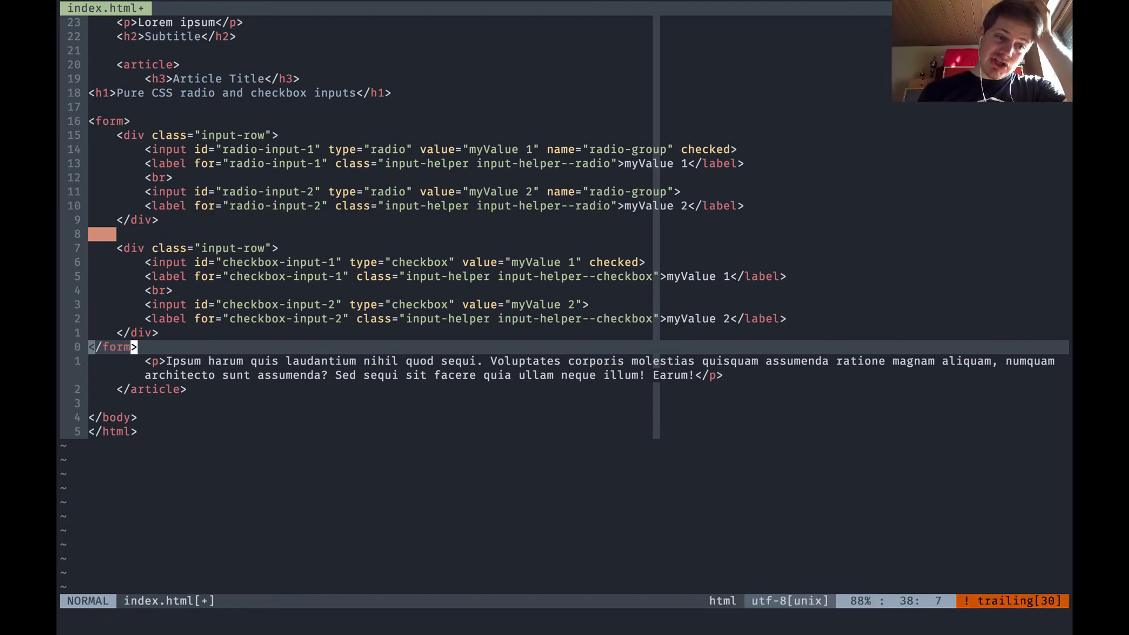
pyautogui.press('k')
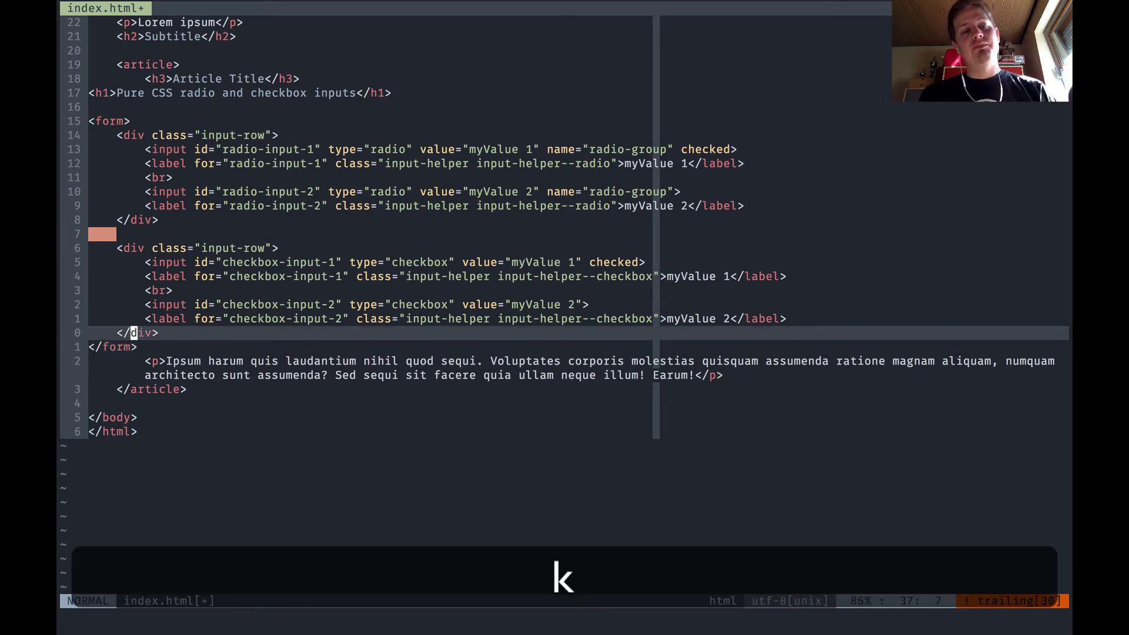
pyautogui.press('k')
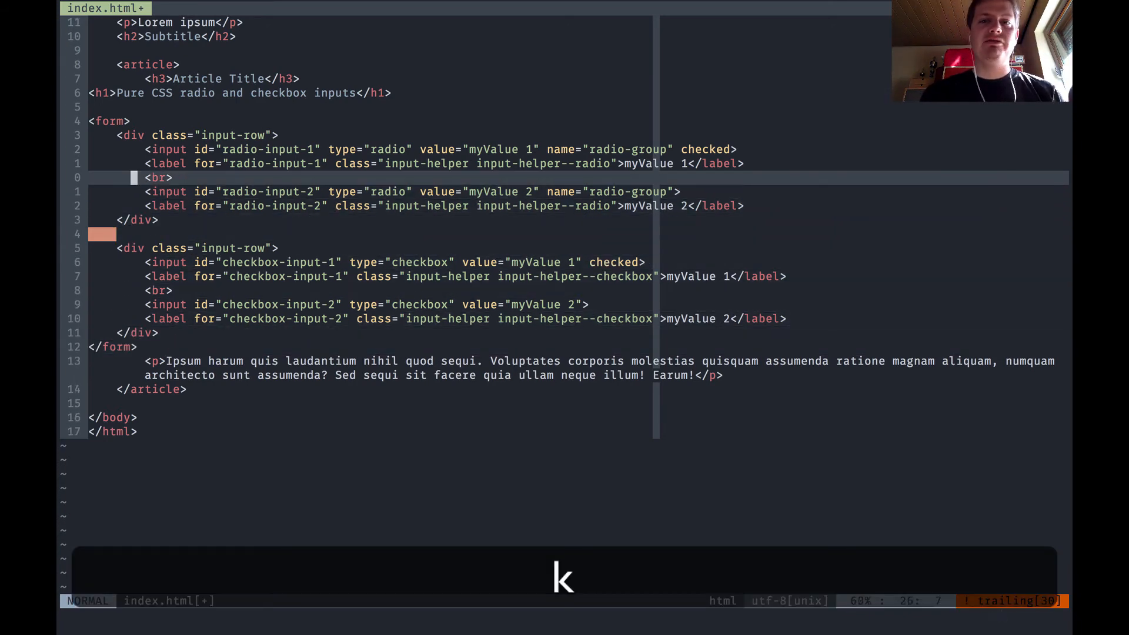
pyautogui.press('k')
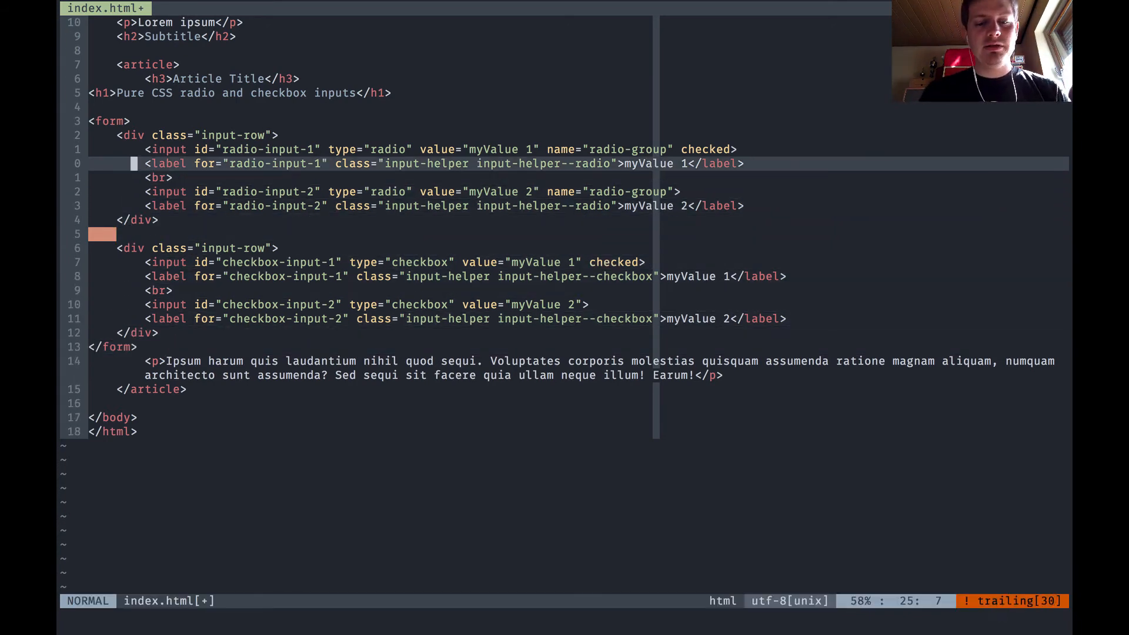
pyautogui.press('k')
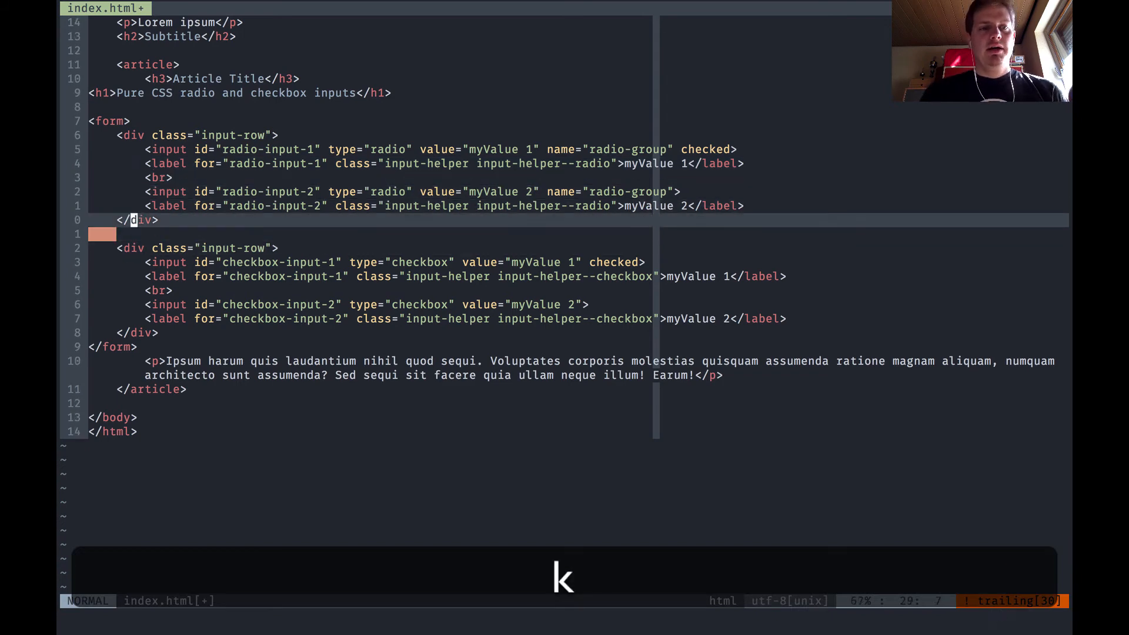
pyautogui.press('j')
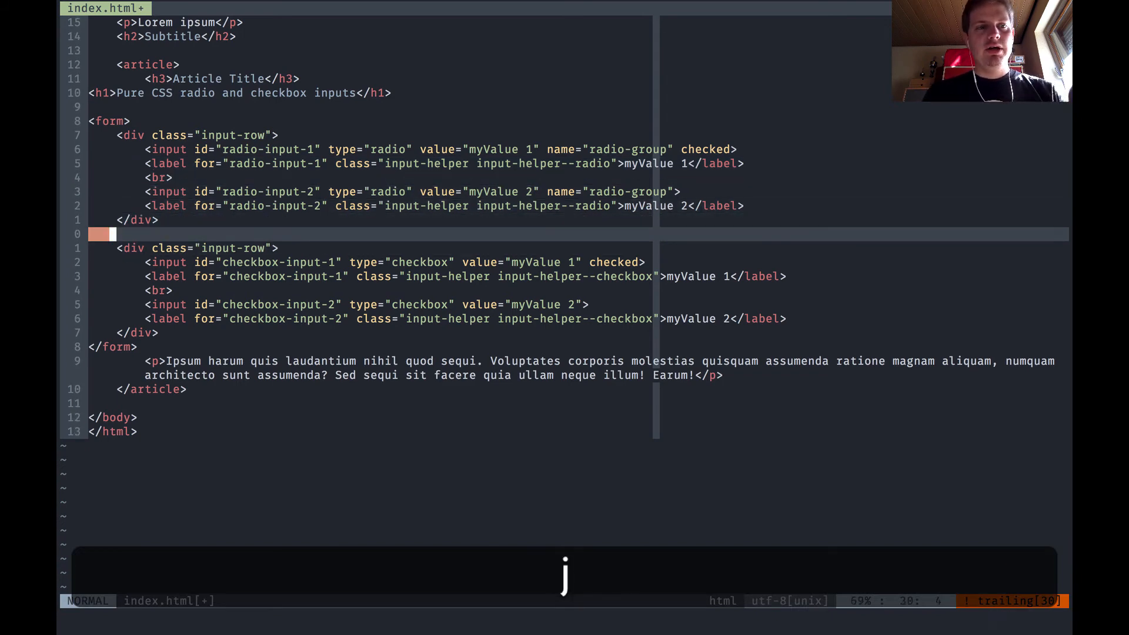
pyautogui.press('Up')
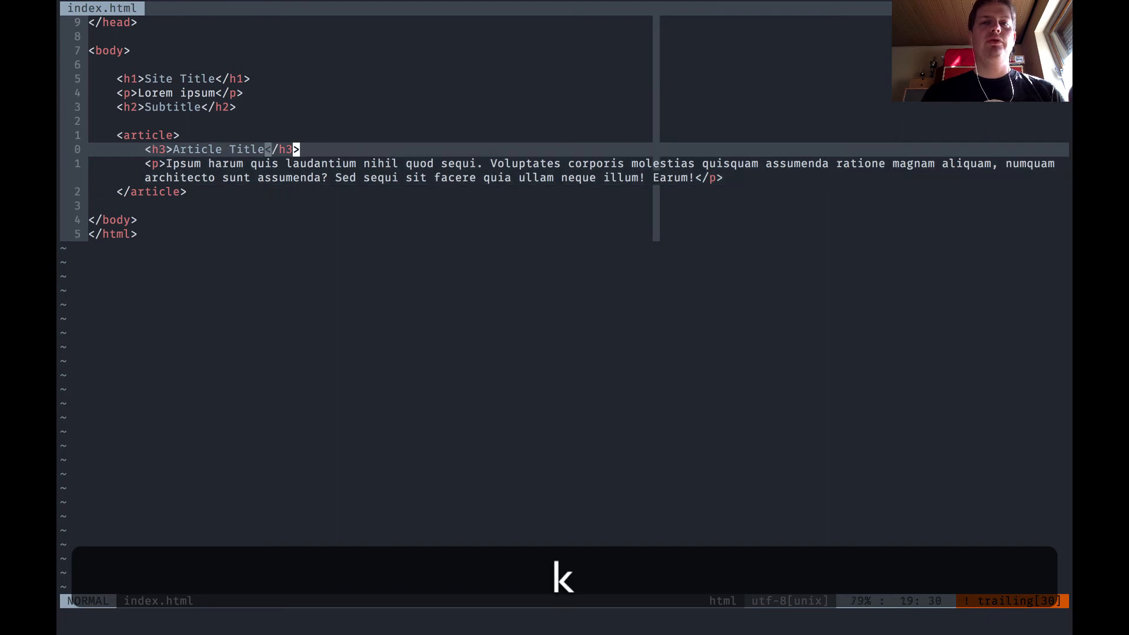
# - Move down from the body tag to the Article Title heading line
pyautogui.press('j')
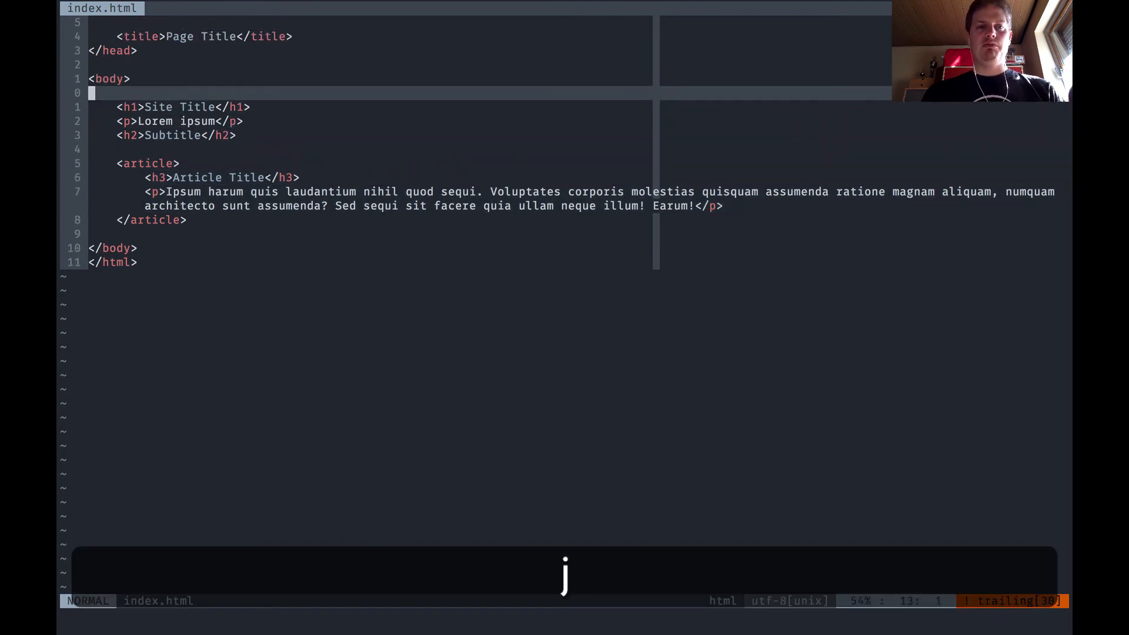
pyautogui.press('j')
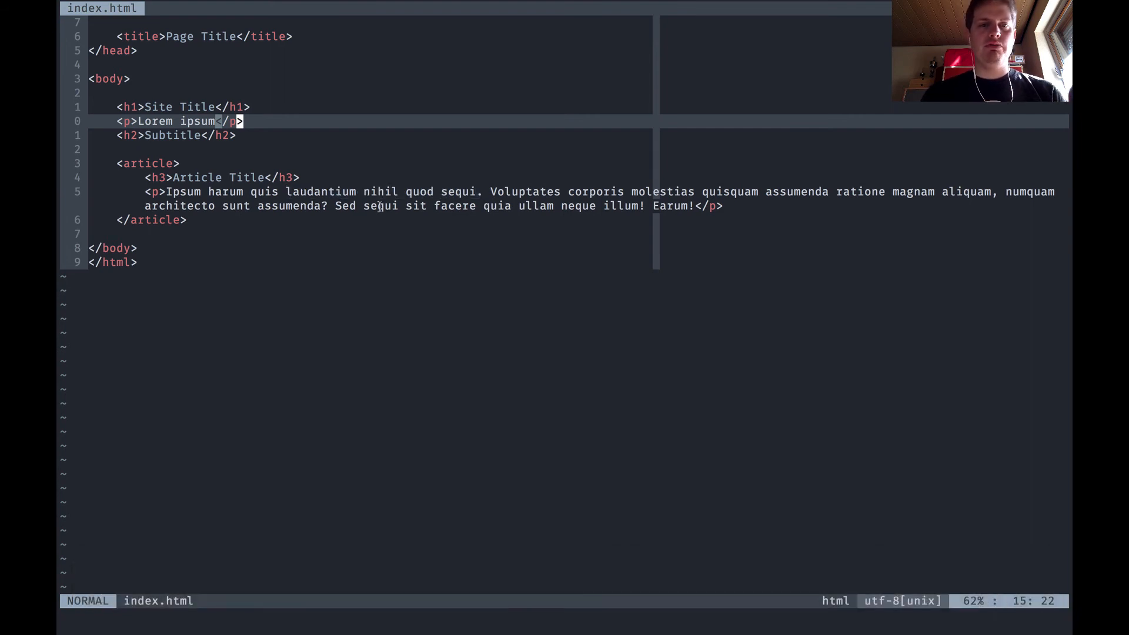
pyautogui.press('j')
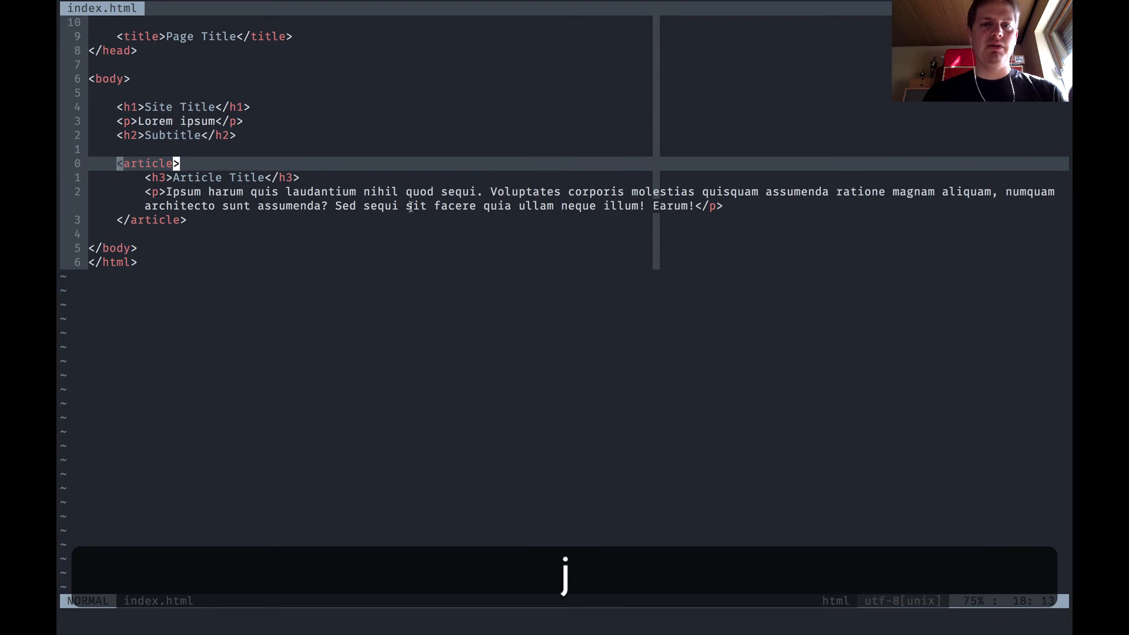
pyautogui.press('j')
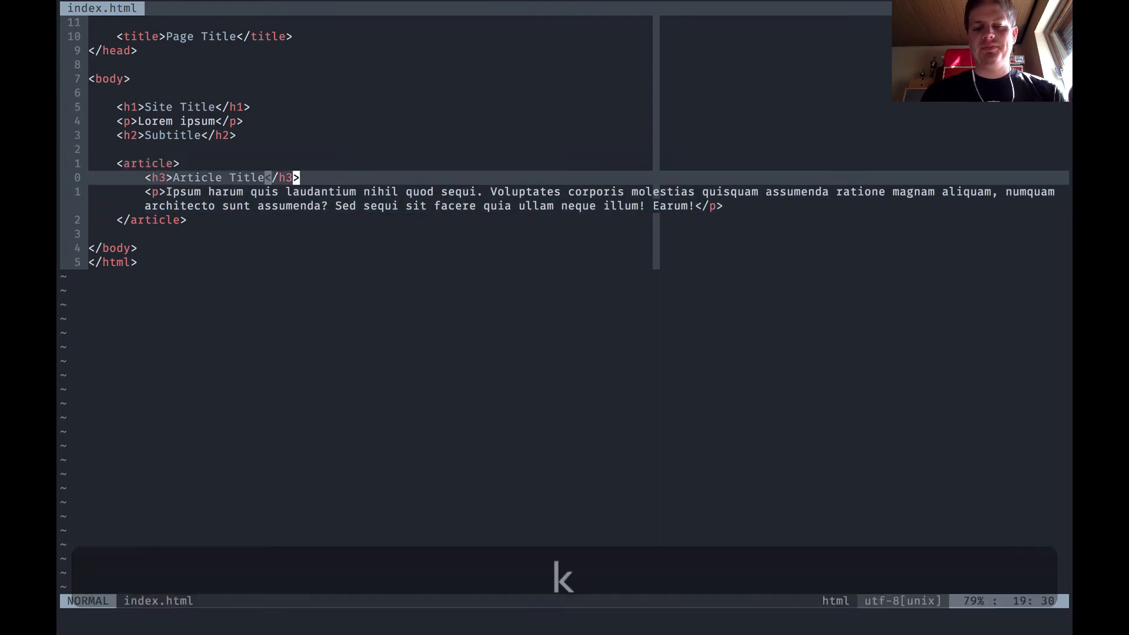
# - Visually select the whole Article Title heading line and yank it to the system clipboard with "*y
pyautogui.press('b')
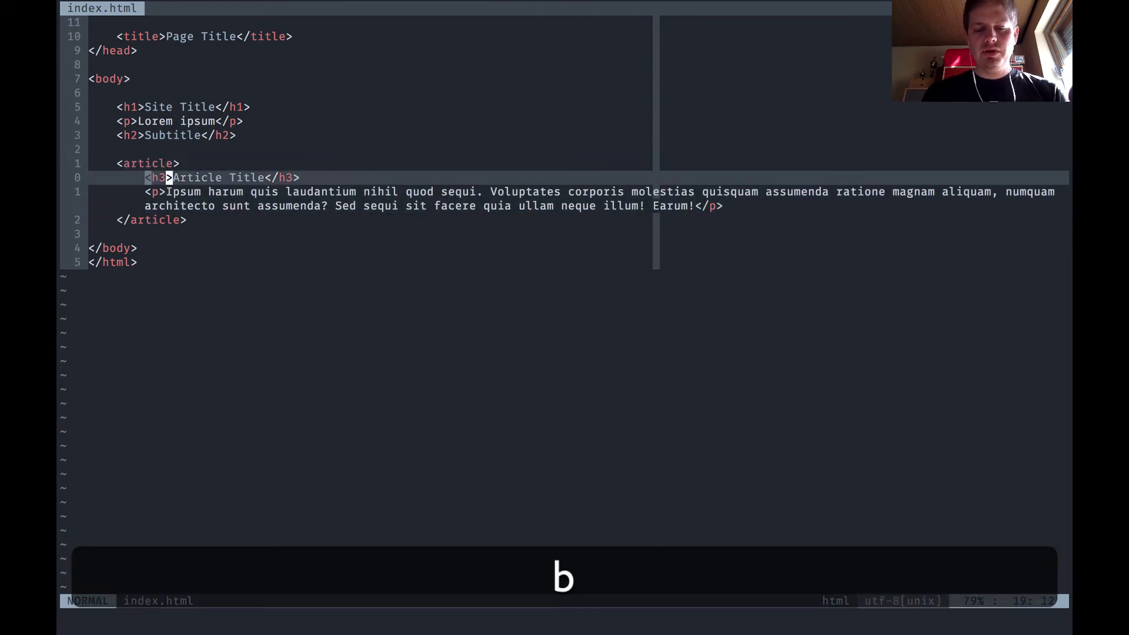
pyautogui.press('h')
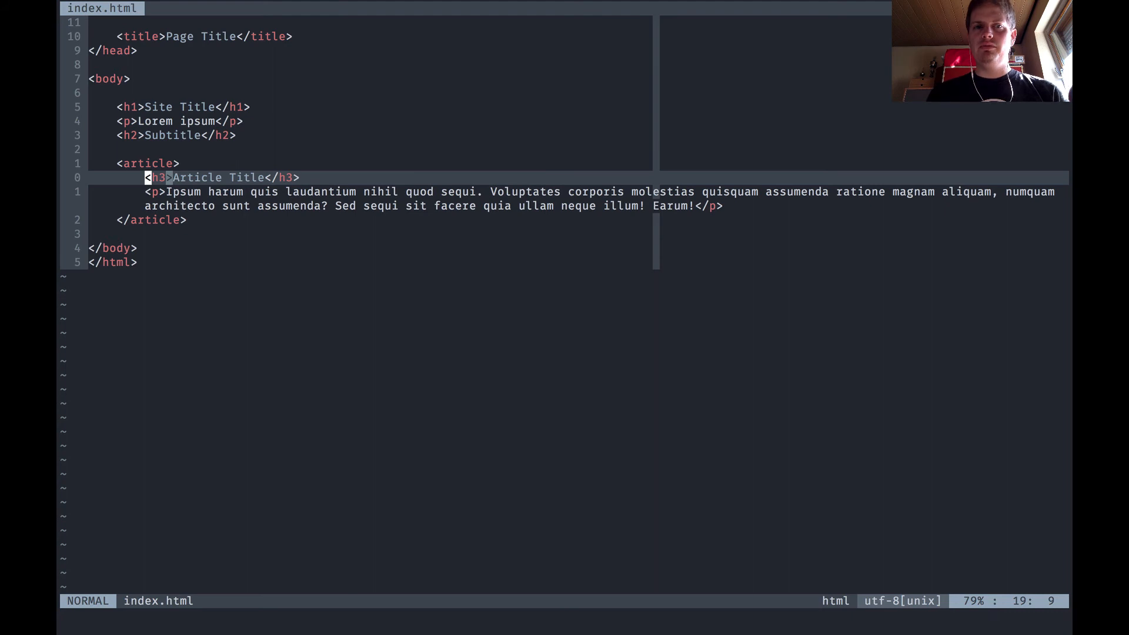
pyautogui.press('e')
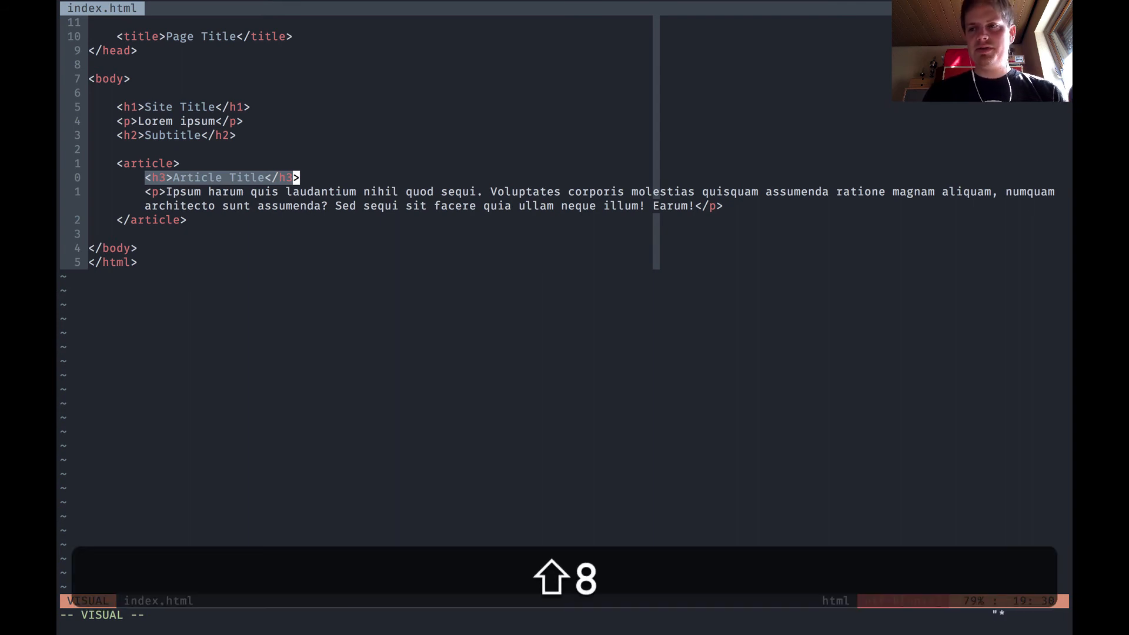
pyautogui.press('Escape')
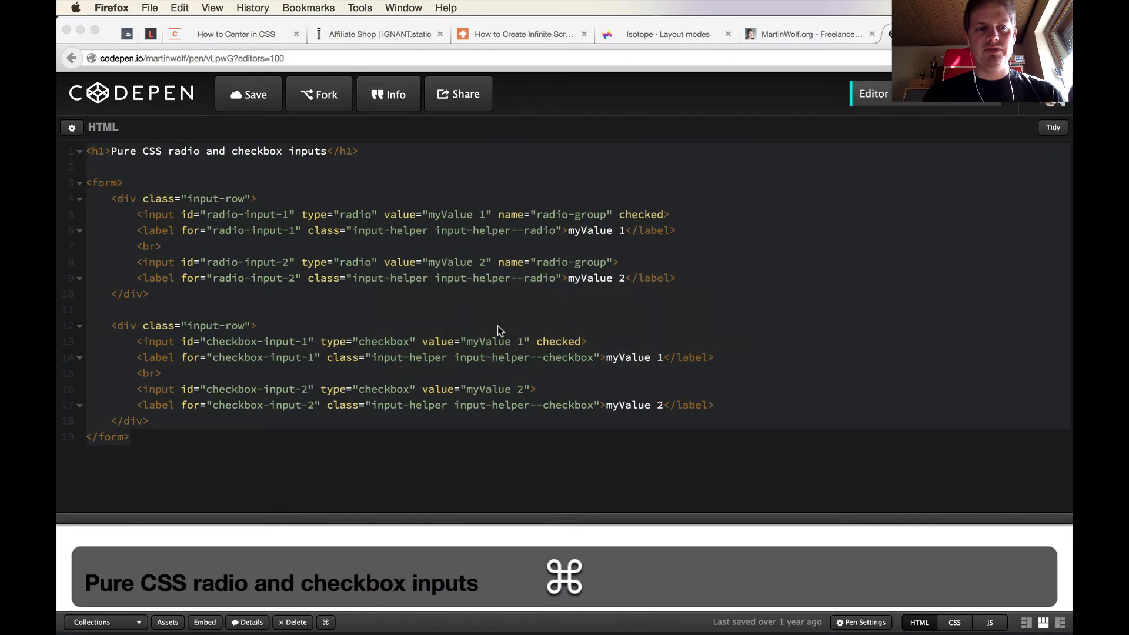
# - Paste '<h3>Article Title</h3>' on a new line after the closing form tag in CodePen's HTML
pyautogui.click(191, 471)
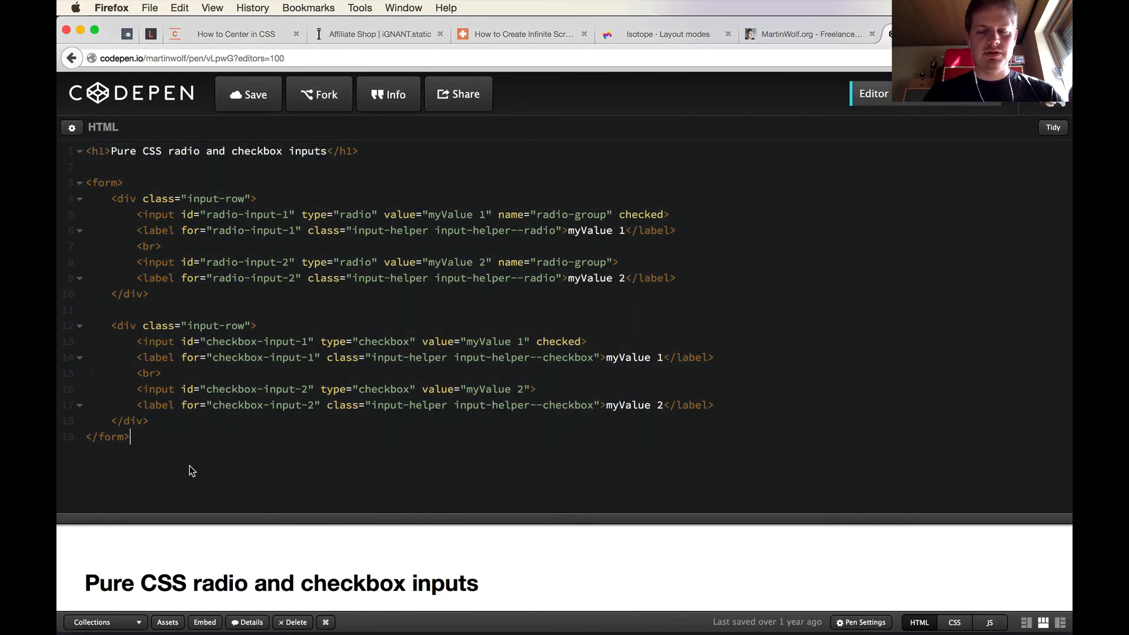
pyautogui.press('enter')
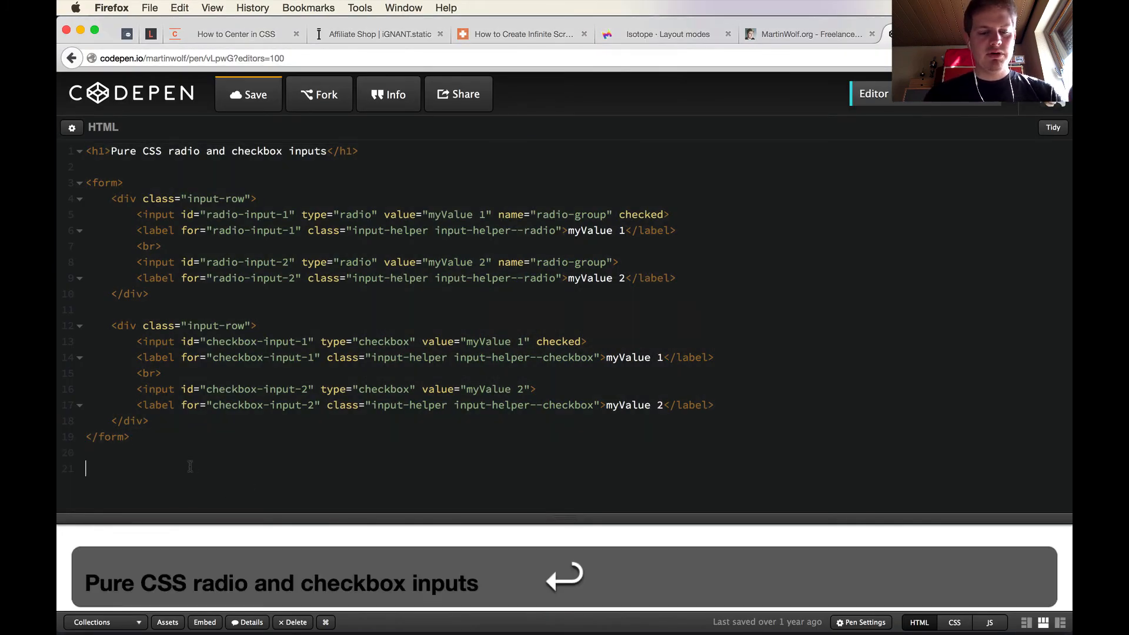
pyautogui.write('<h3>Article Title</h3>')
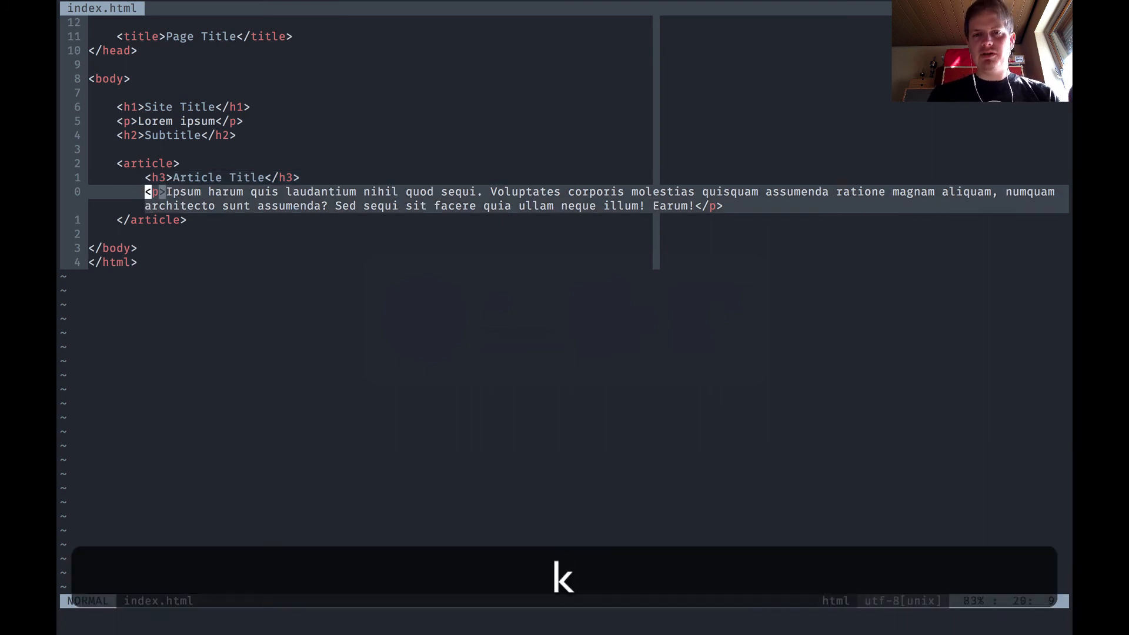
pyautogui.press('k')
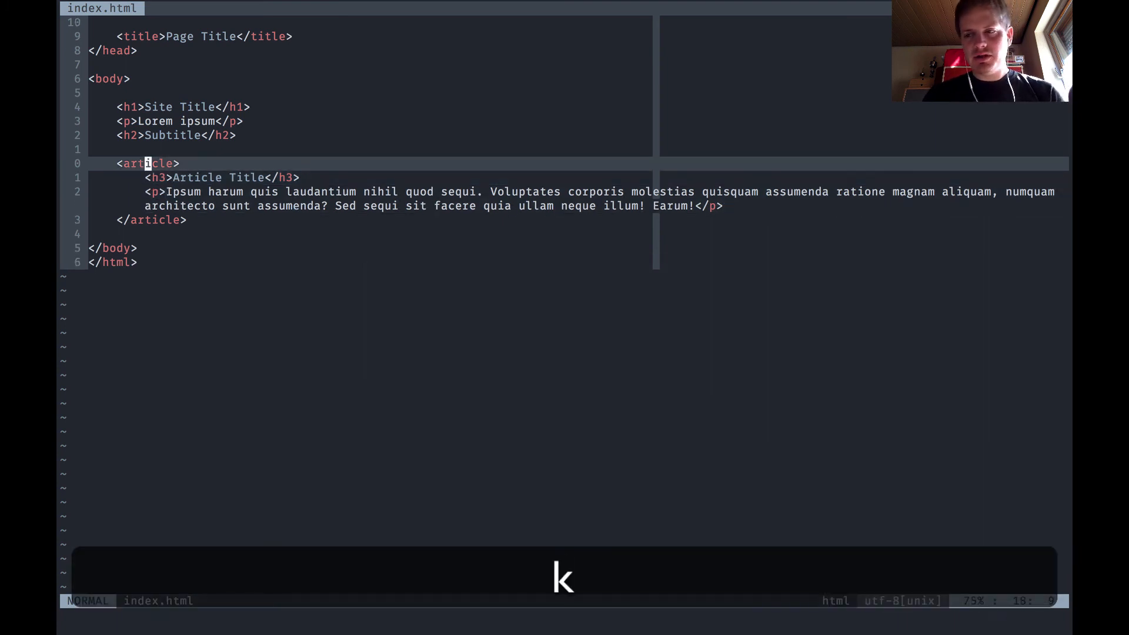
pyautogui.press('k')
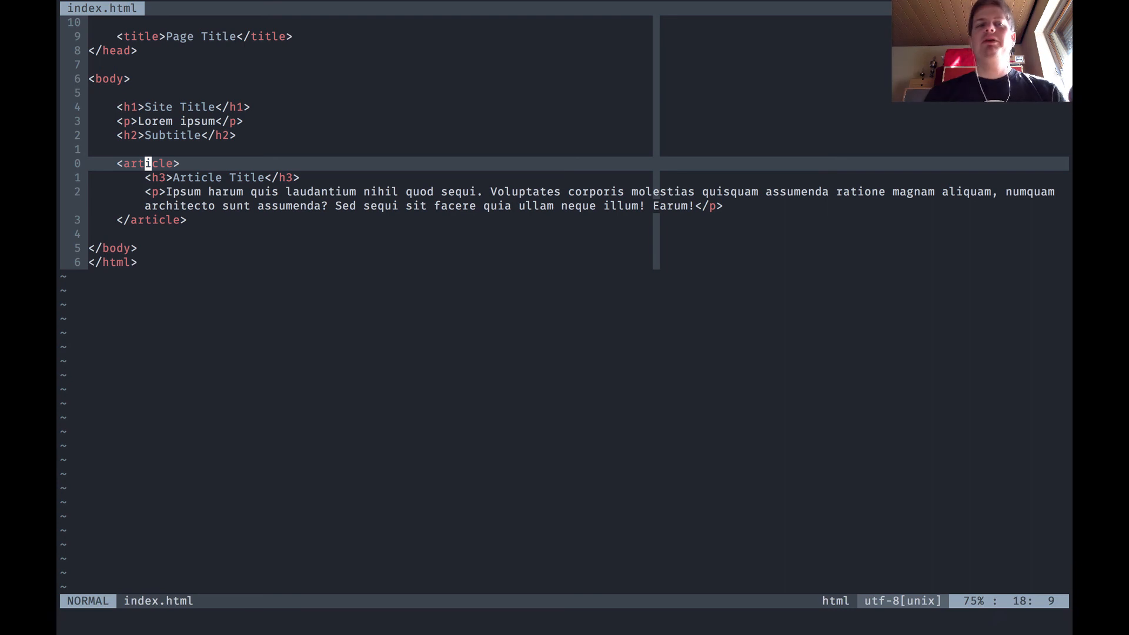
pyautogui.press('j')
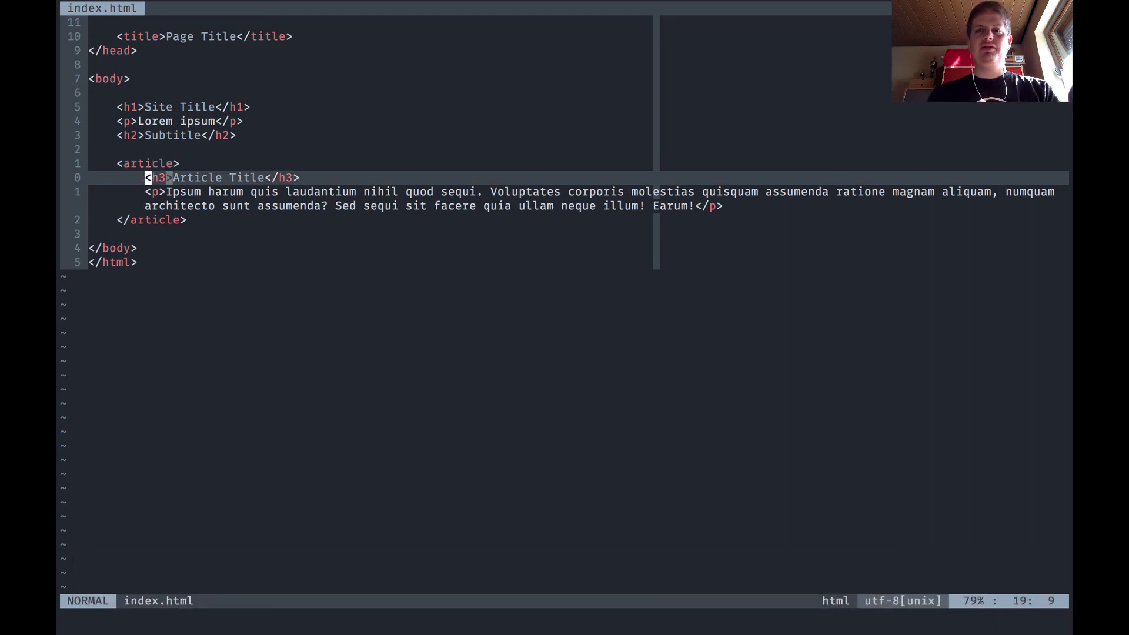
pyautogui.press('j')
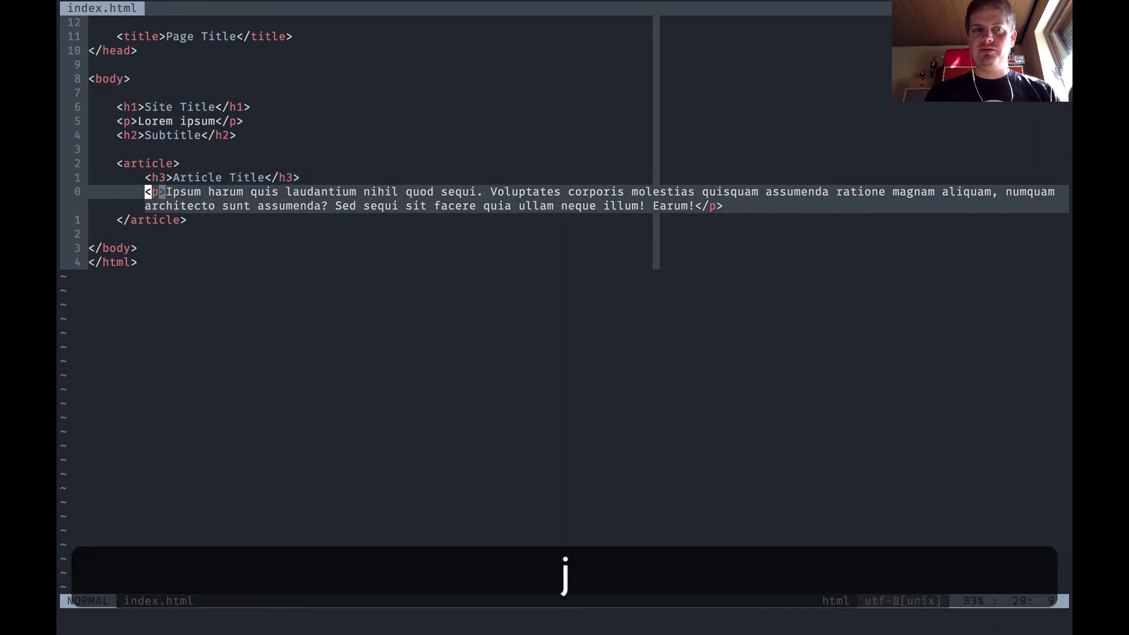
pyautogui.press('w')
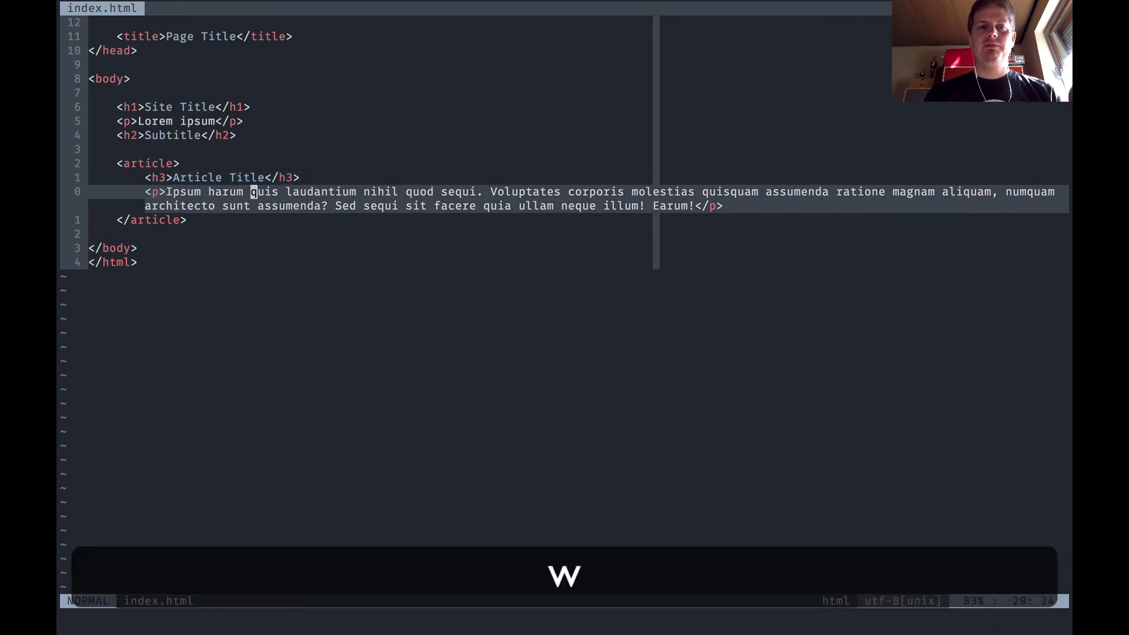
pyautogui.press('j')
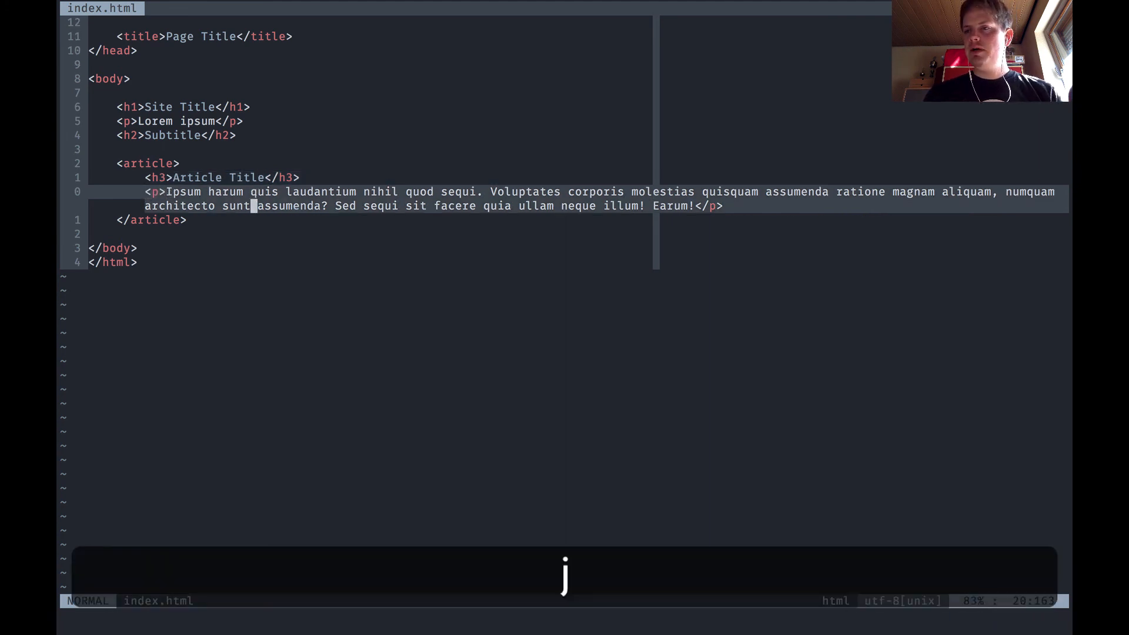
pyautogui.press('k')
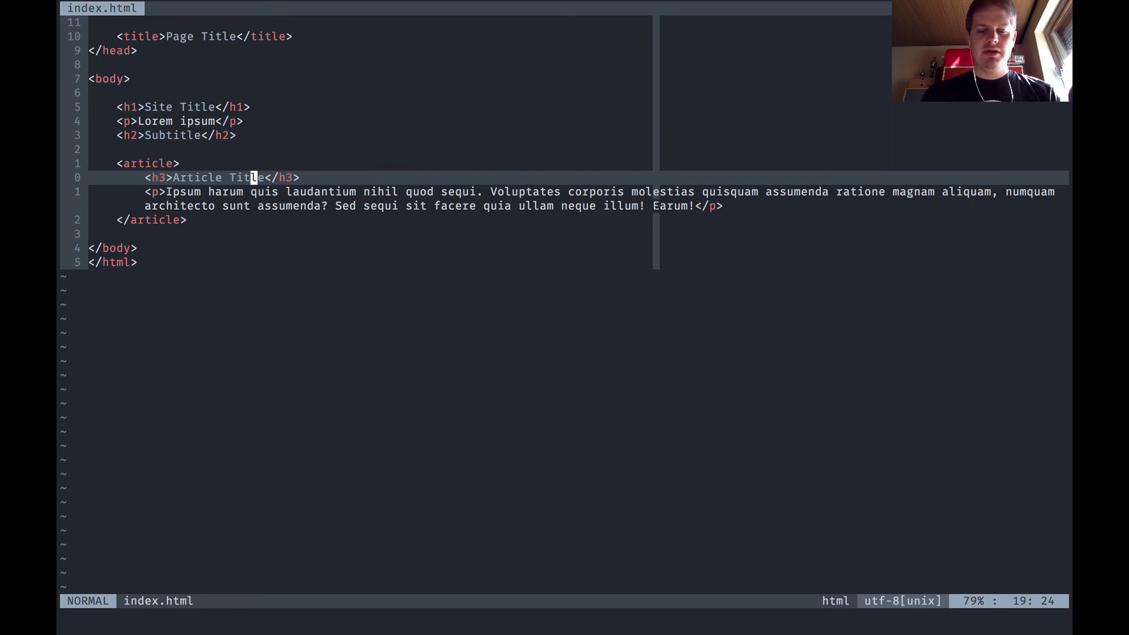
pyautogui.press('y')
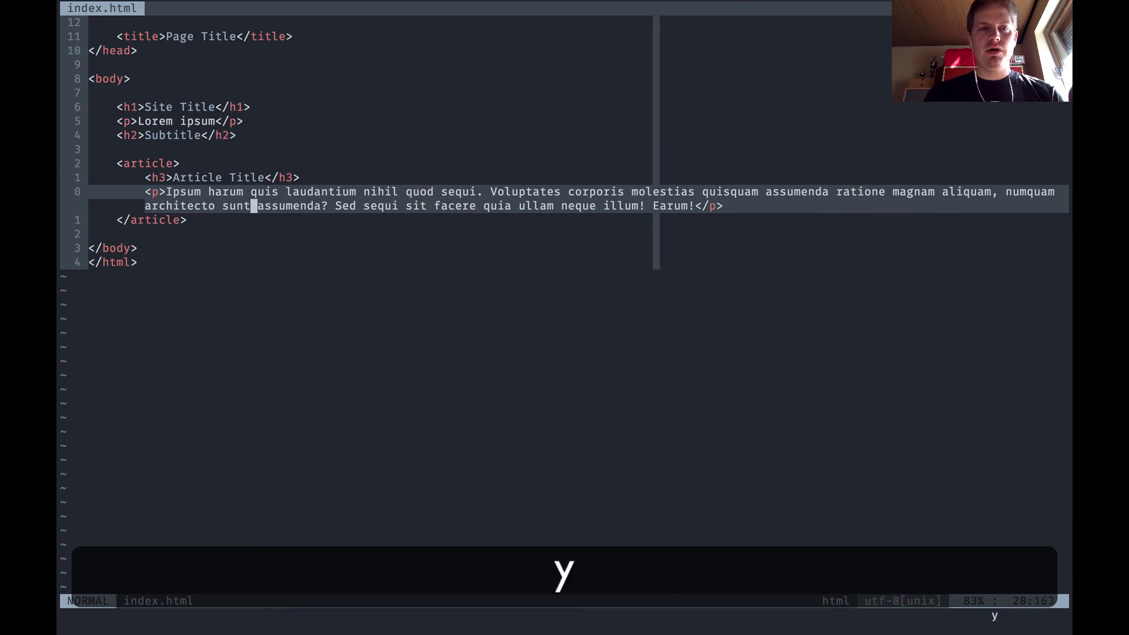
pyautogui.press('Escape')
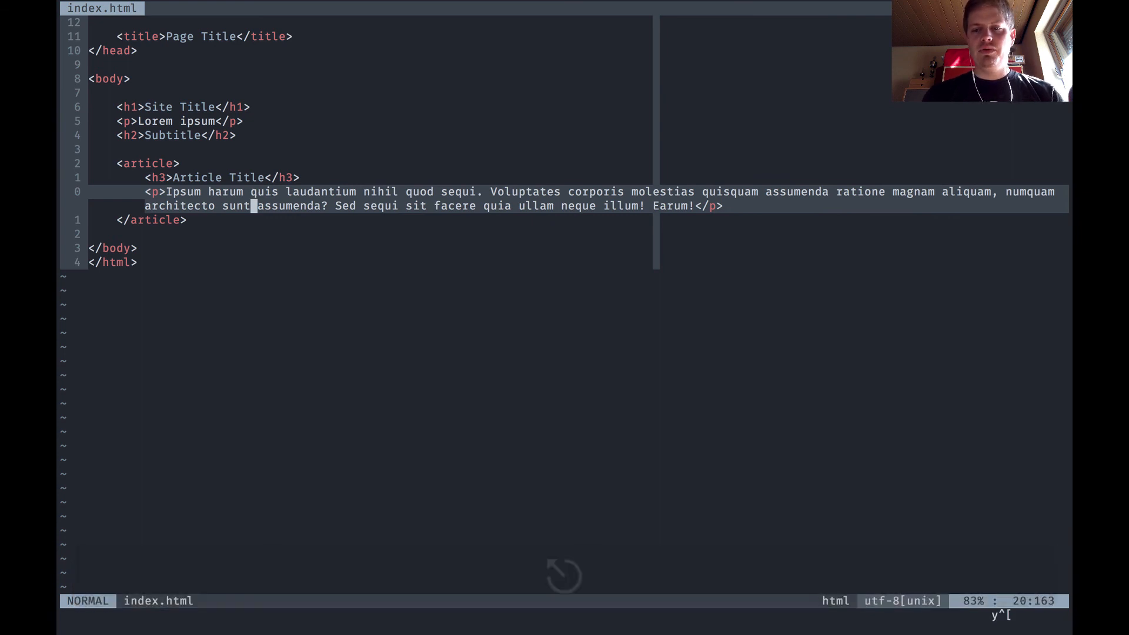